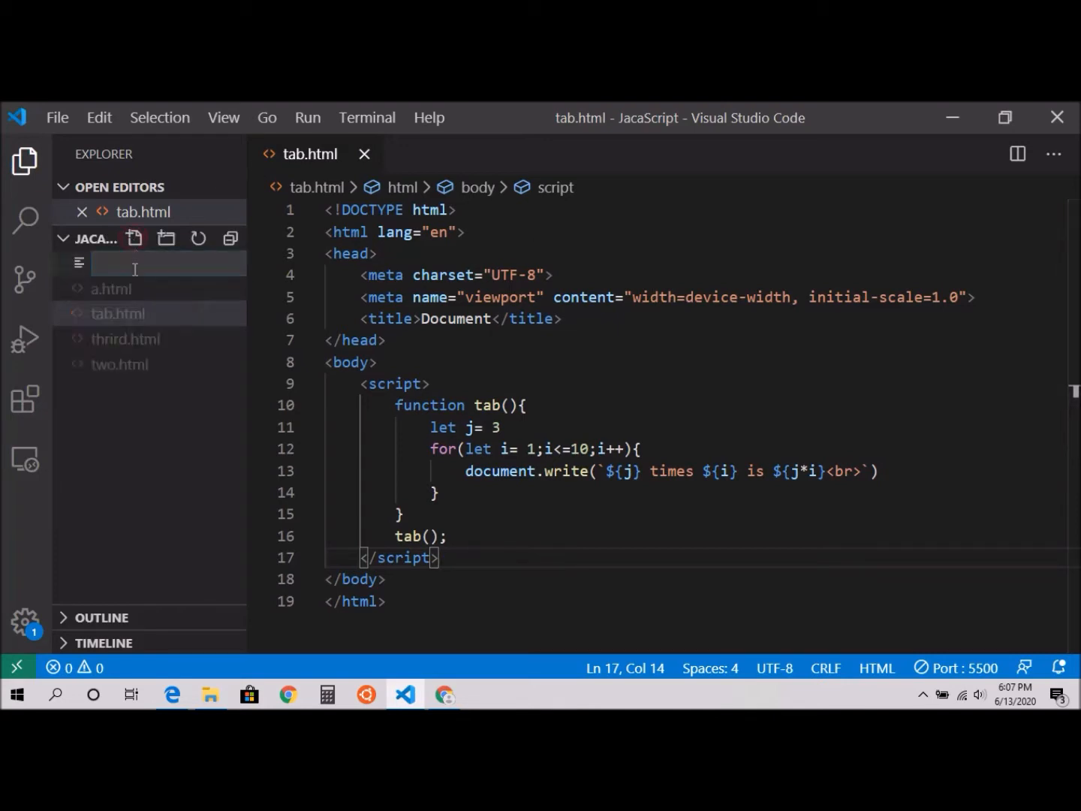
# Name the new file sum.html and confirm it so it opens empty in the editor
pyautogui.write('s')
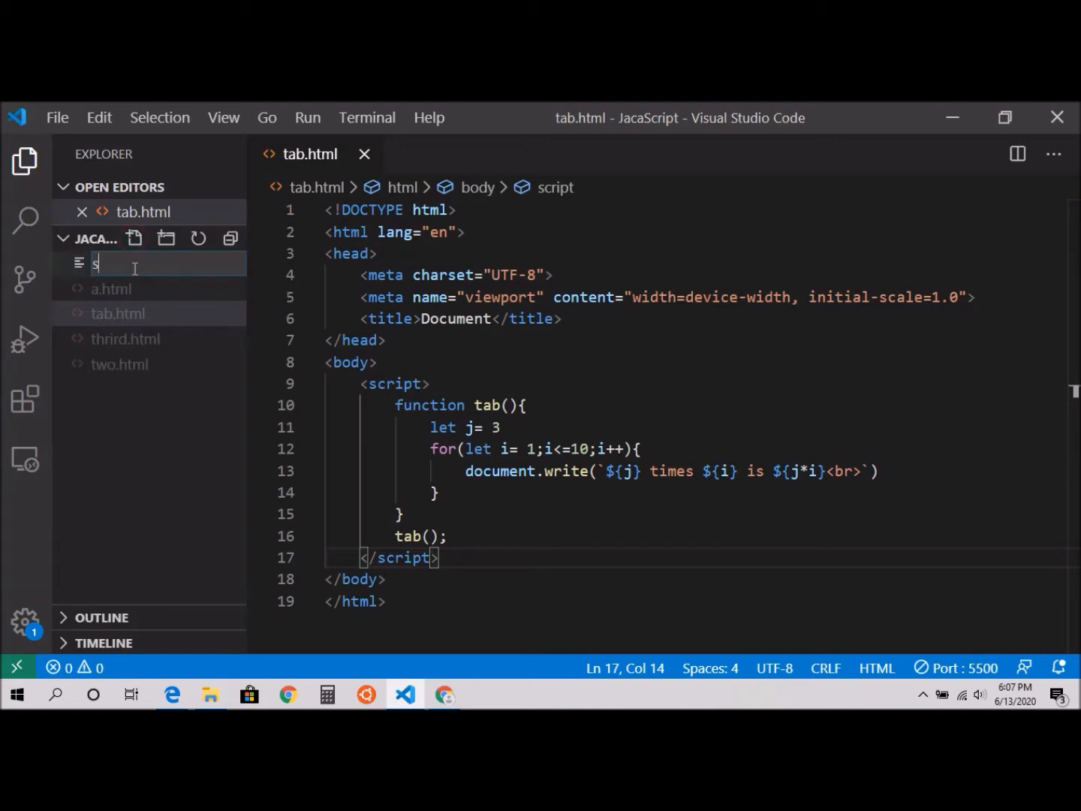
pyautogui.write('um.h')
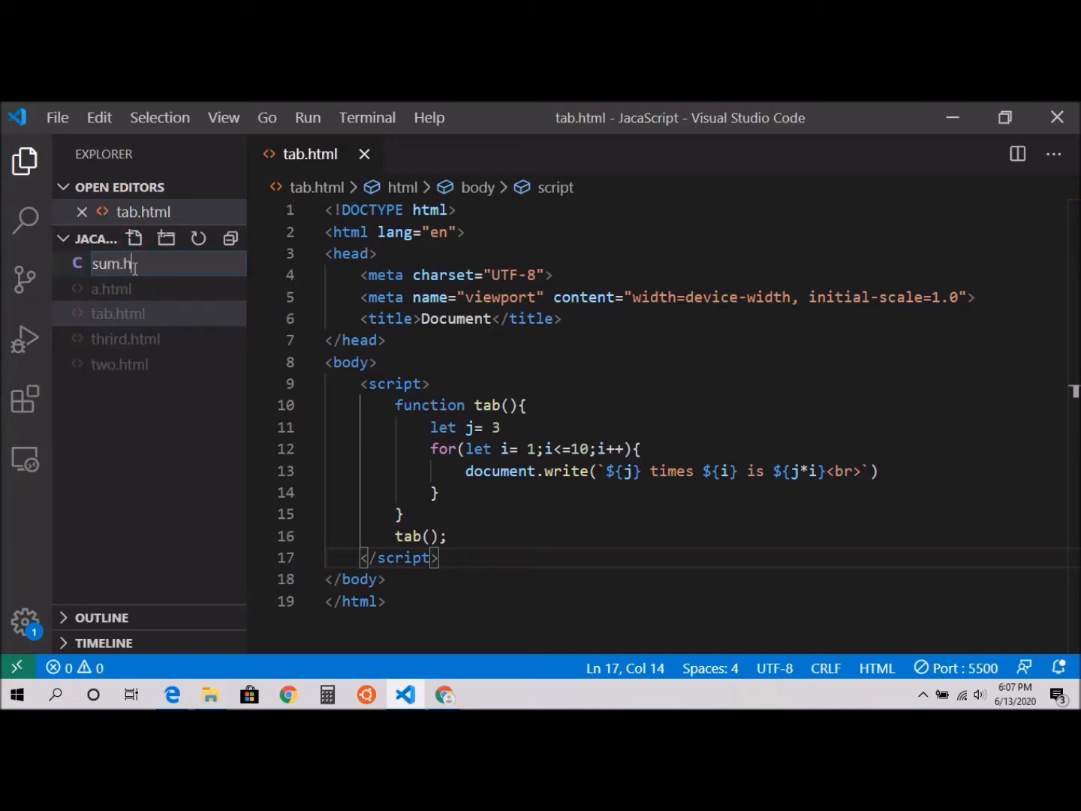
pyautogui.press('Enter')
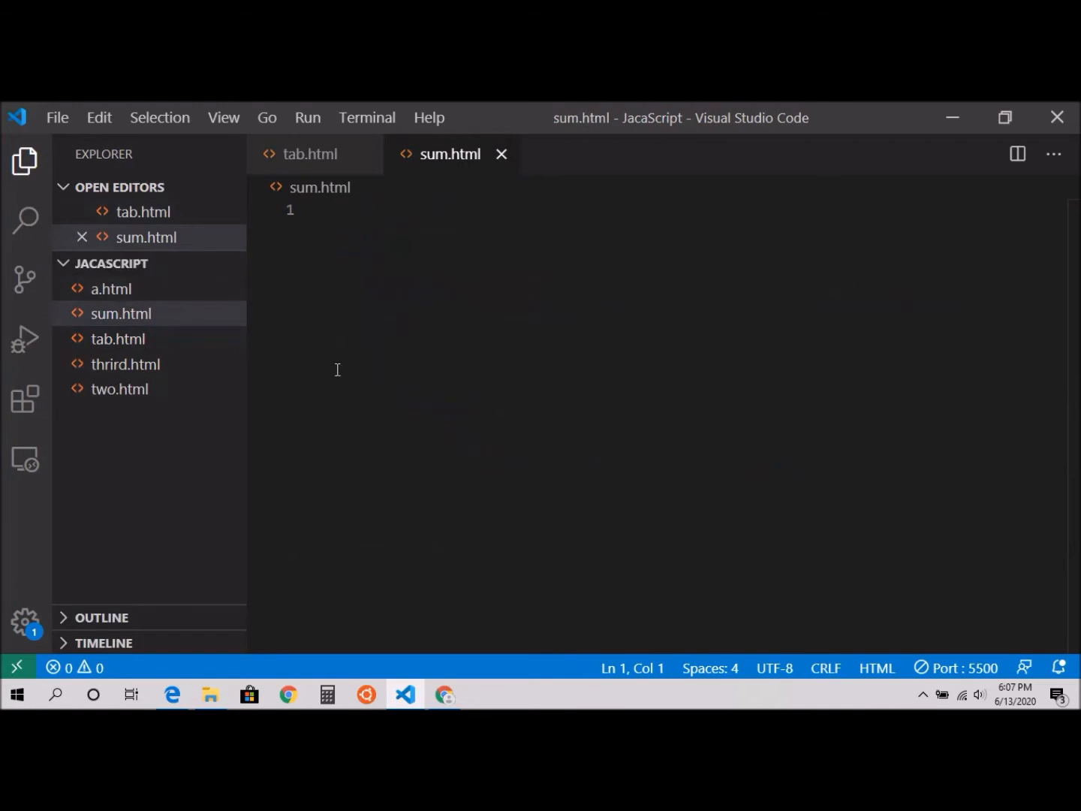
pyautogui.moveTo(359, 252)
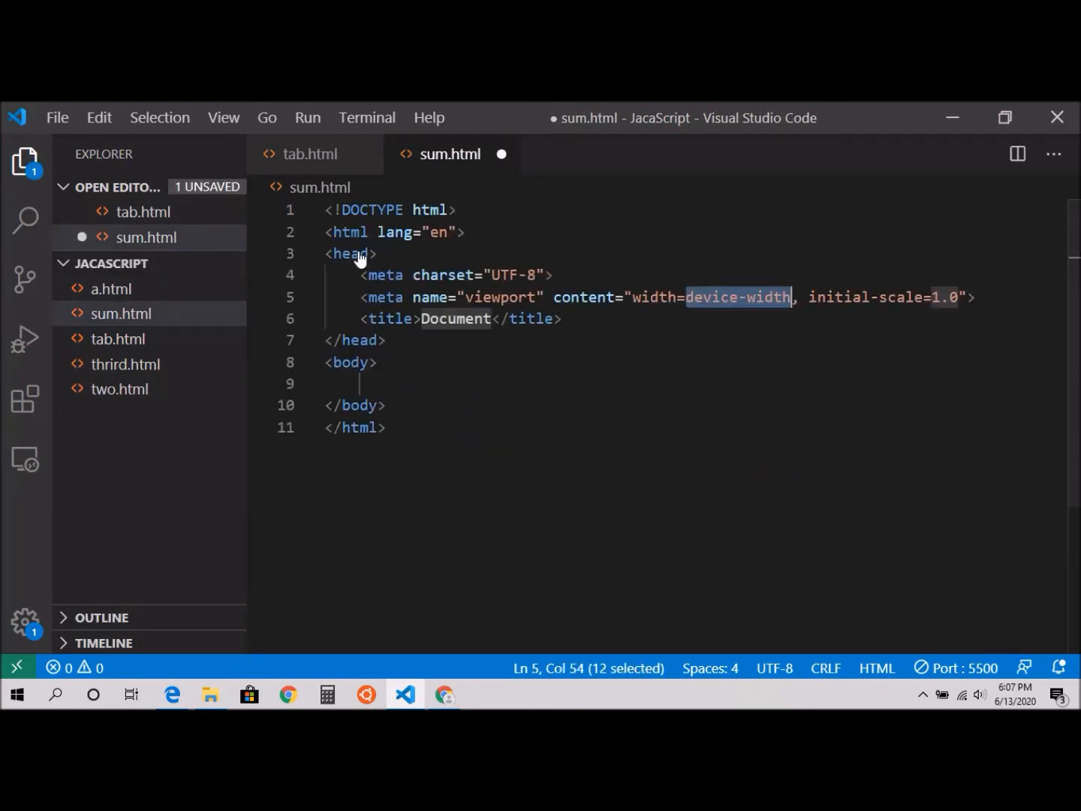
# Insert an empty <script> block inside <body> and begin typing a function declaration
pyautogui.click(379, 363)
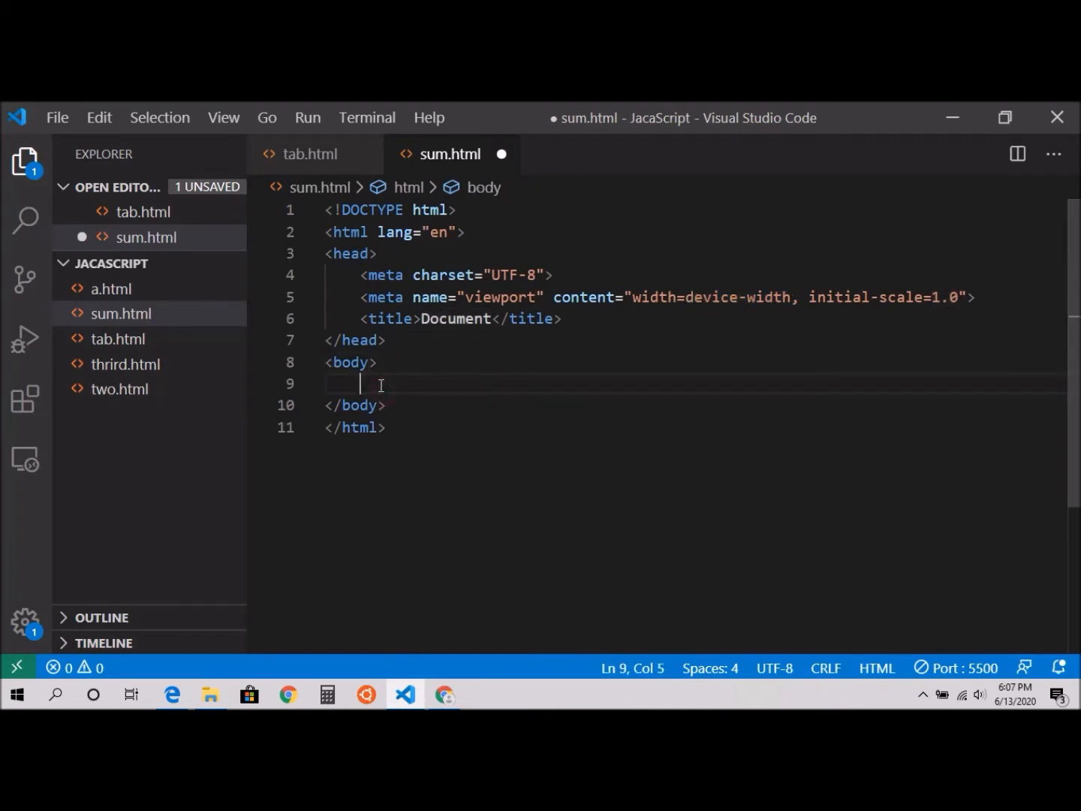
pyautogui.write('<sc')
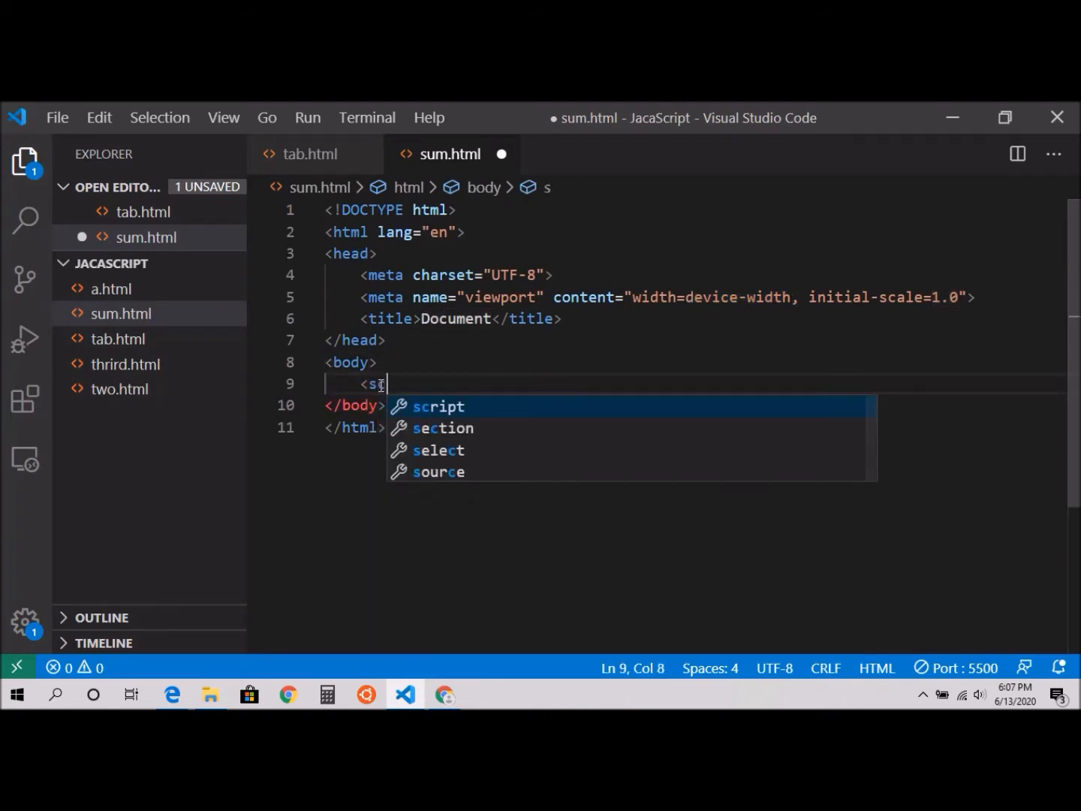
pyautogui.press('Tab')
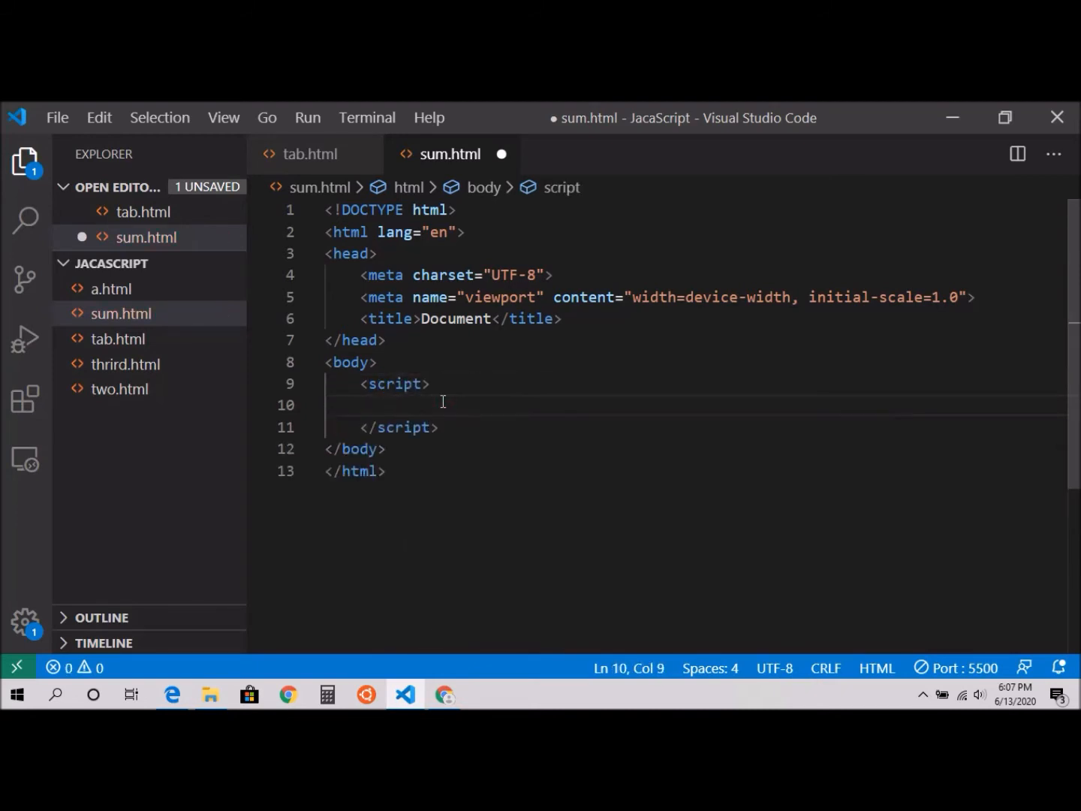
pyautogui.write('function t')
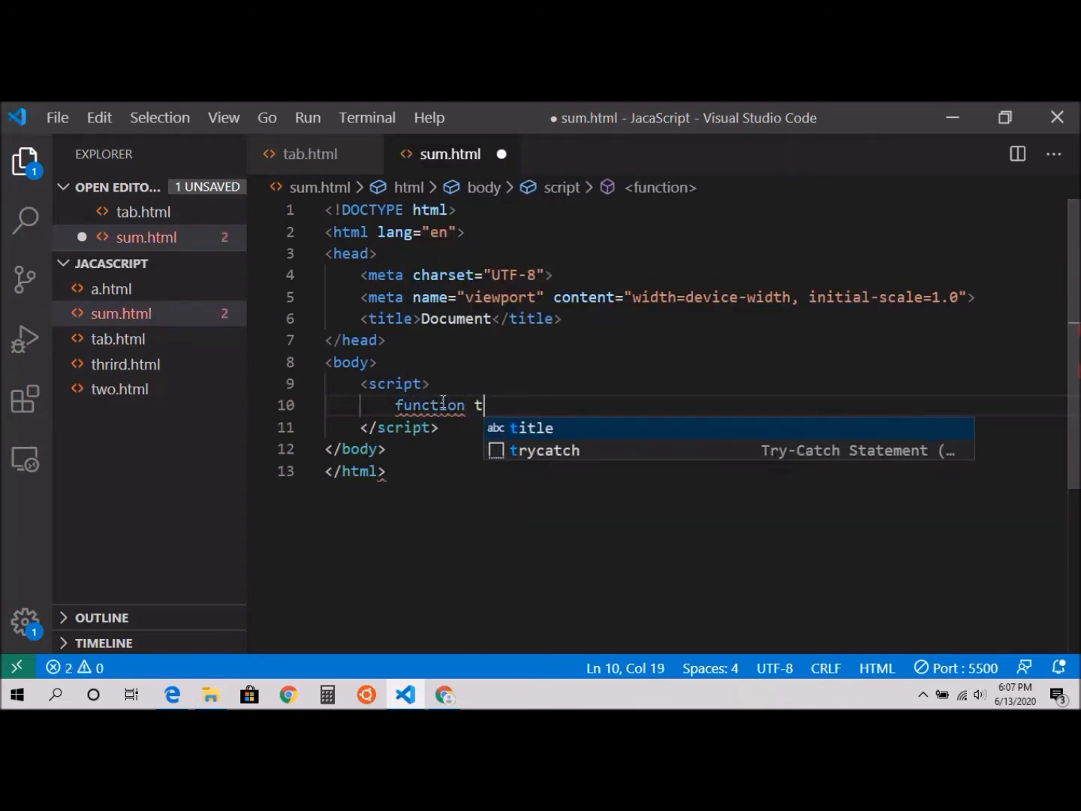
# Declare function total(){ inside the script block
pyautogui.write('otal')
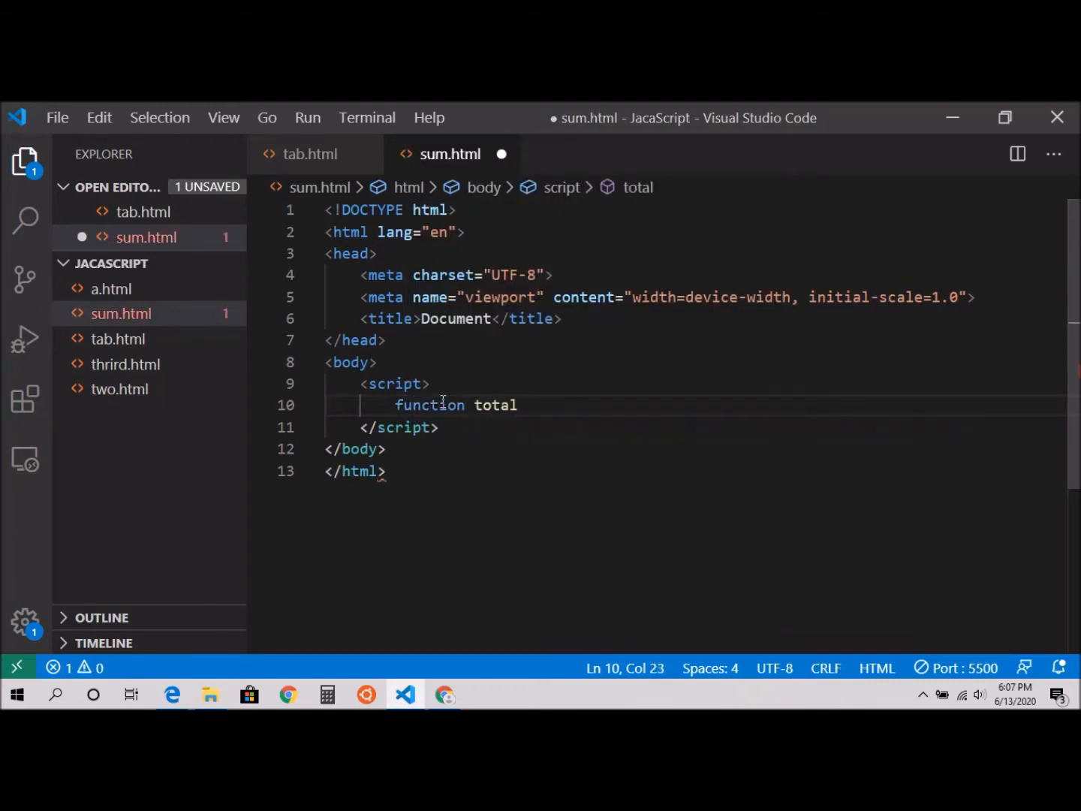
pyautogui.write('(){')
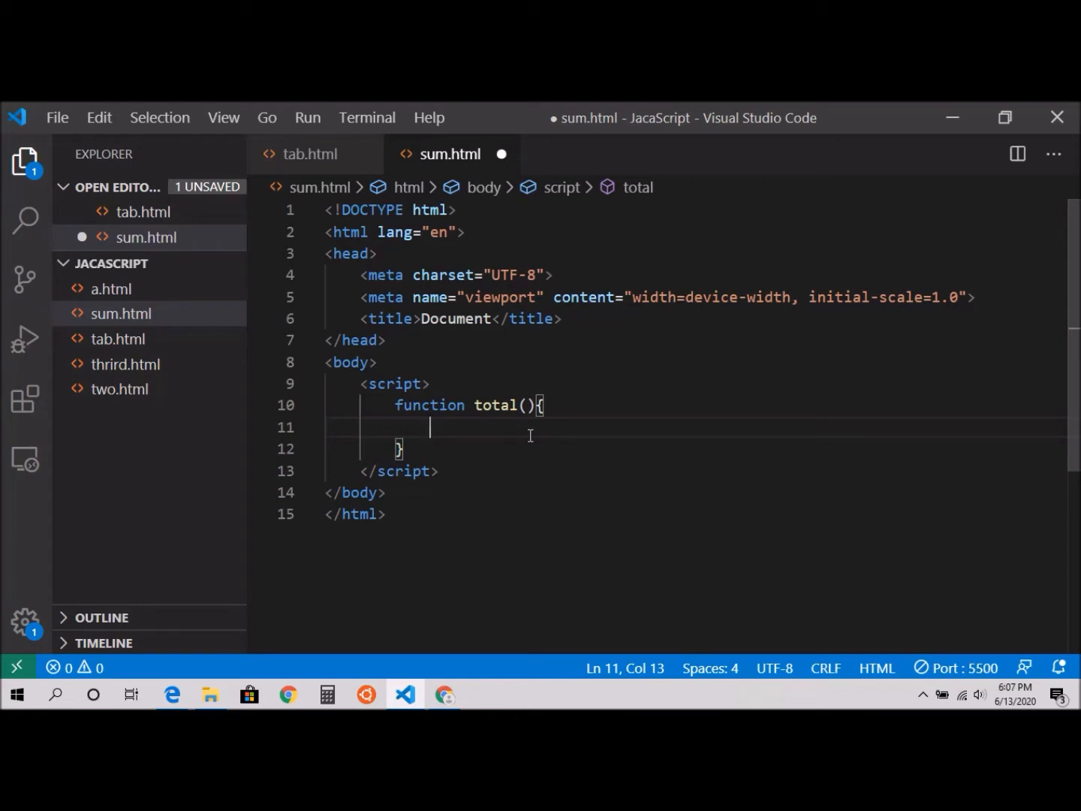
# Declare let array=[5,3,2] in the total() body
pyautogui.write('let')
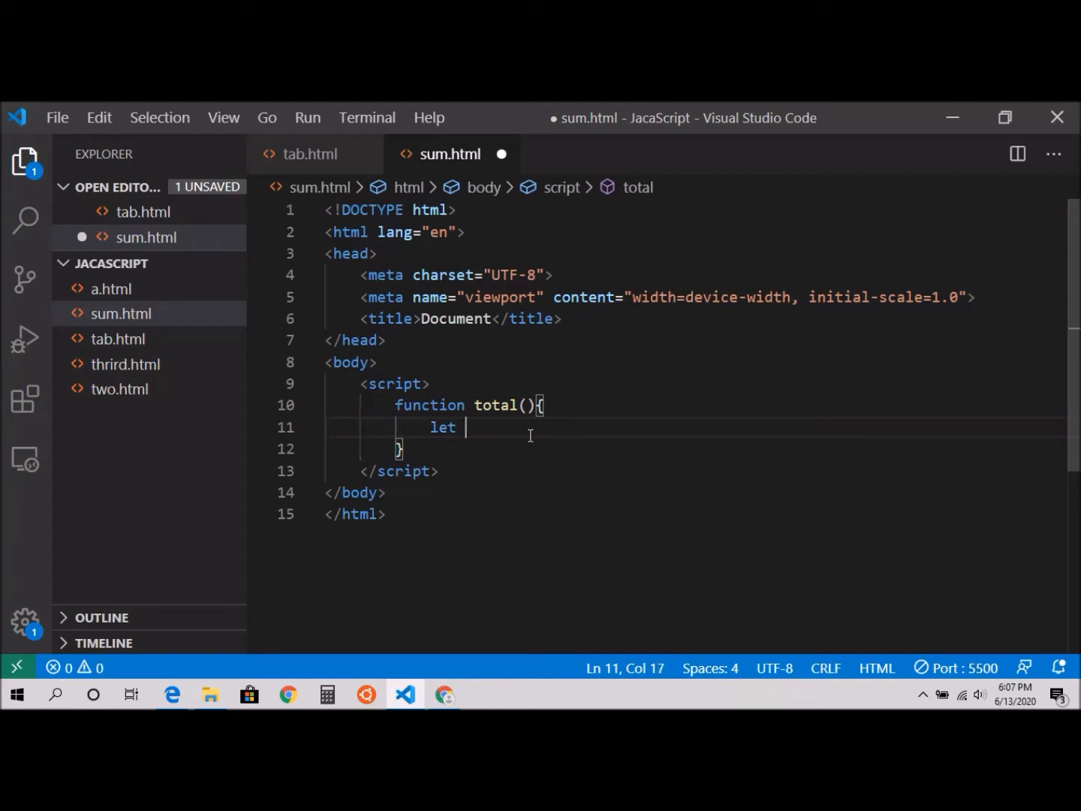
pyautogui.write('array')
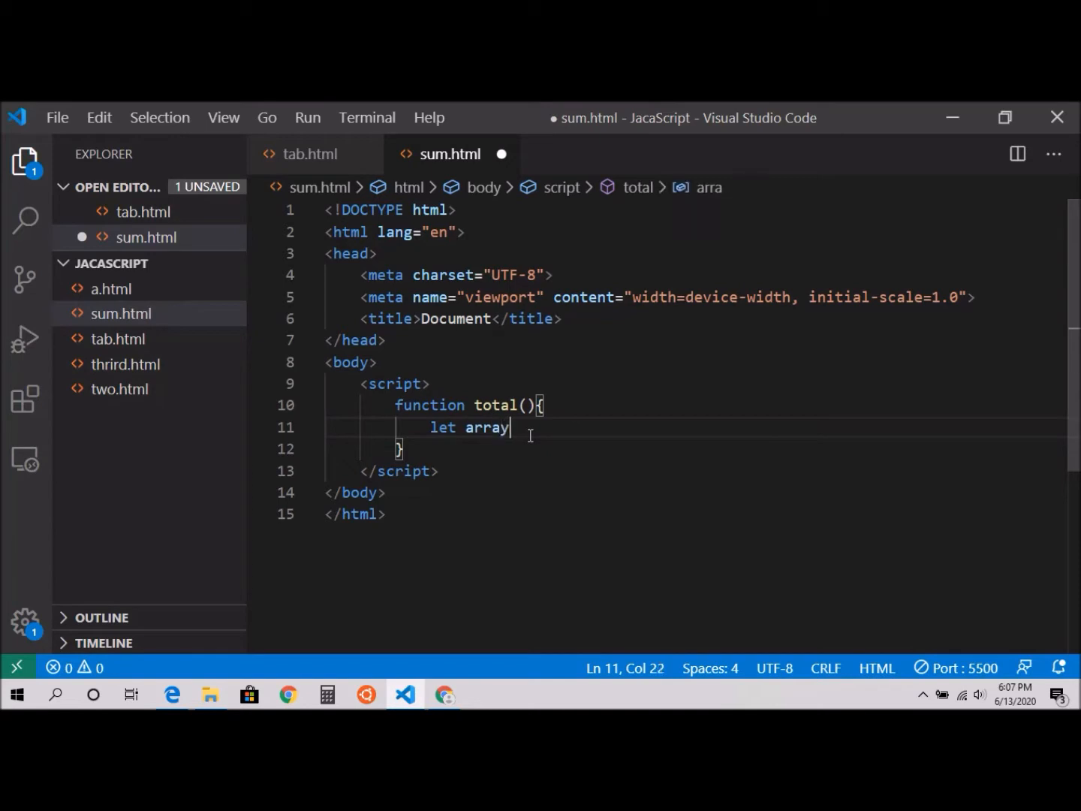
pyautogui.write('=')
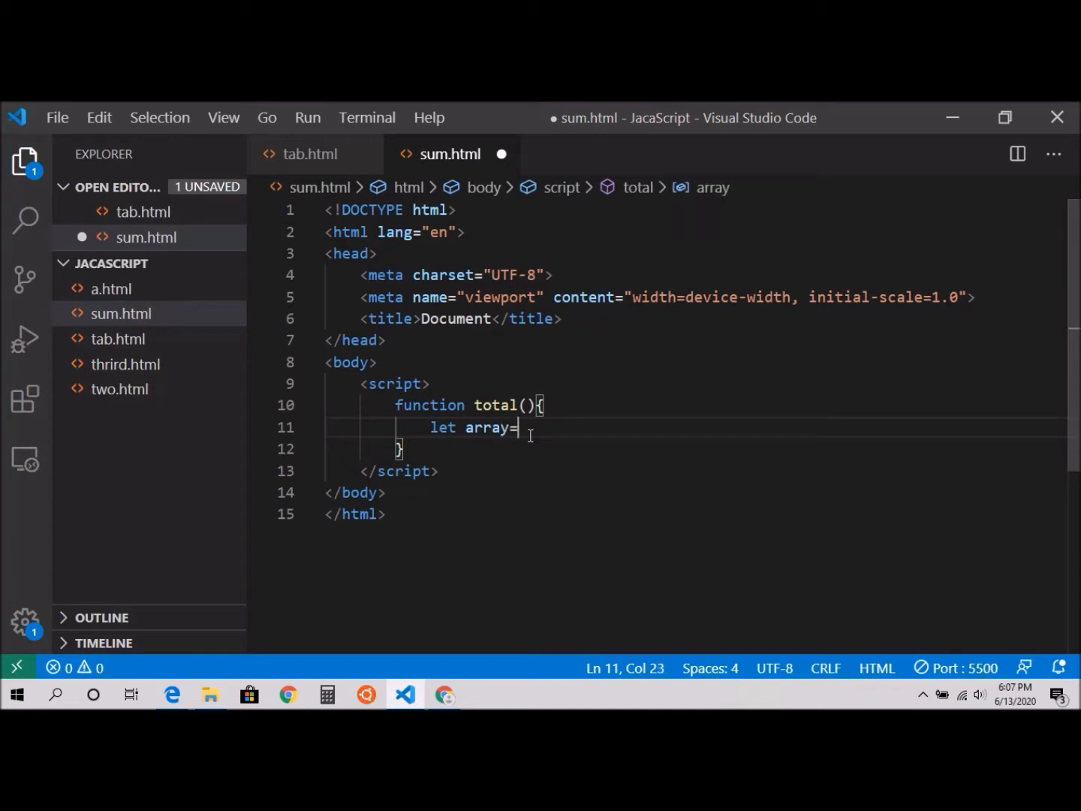
pyautogui.write('[]')
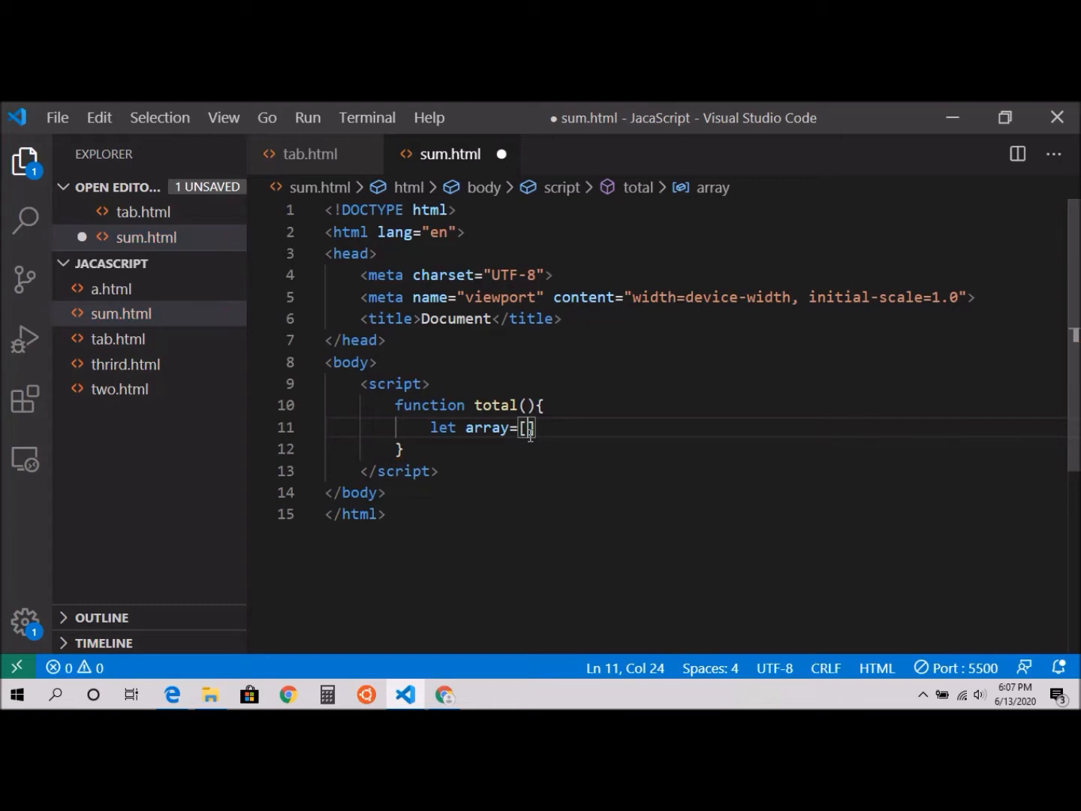
pyautogui.write('5,3,')
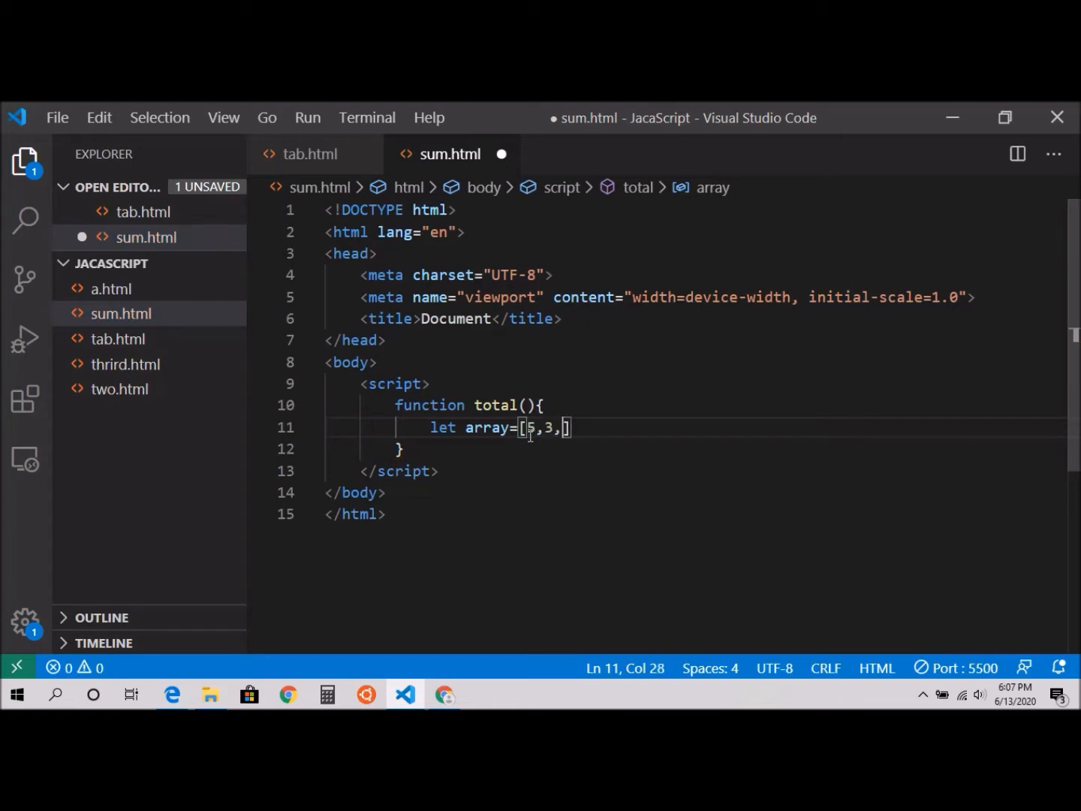
pyautogui.write('2')
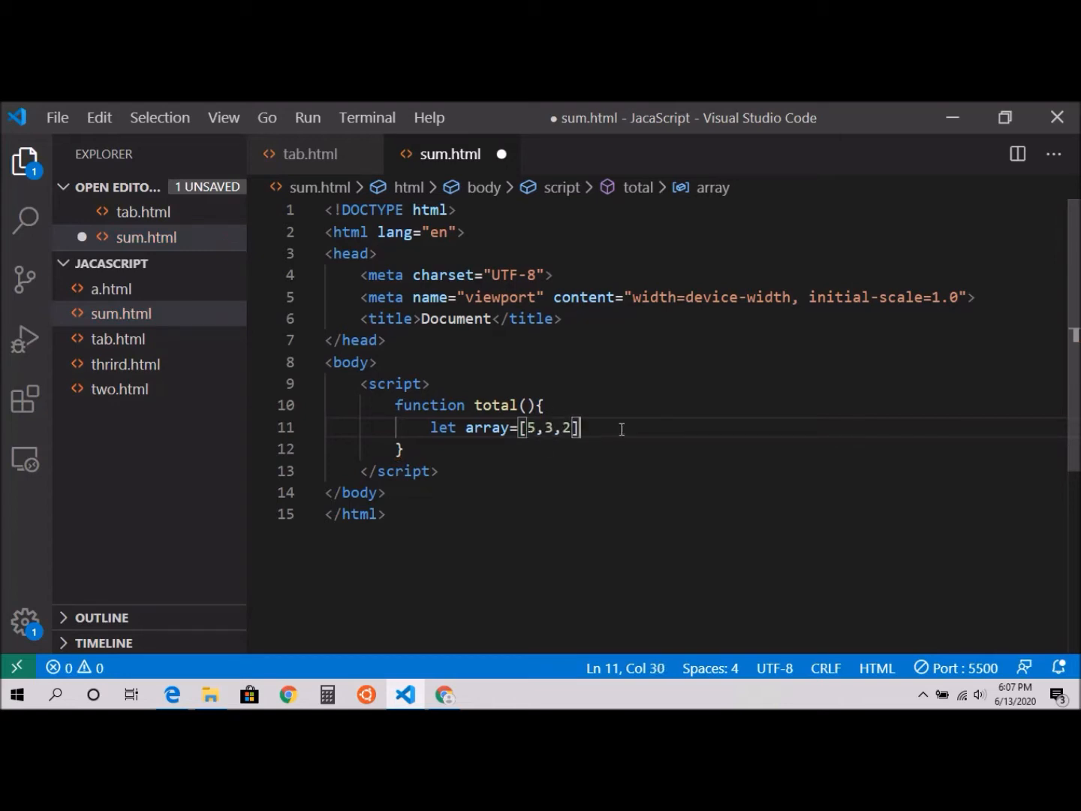
# Start a for loop and add a sum= declaration on a new line above the array
pyautogui.write('f')
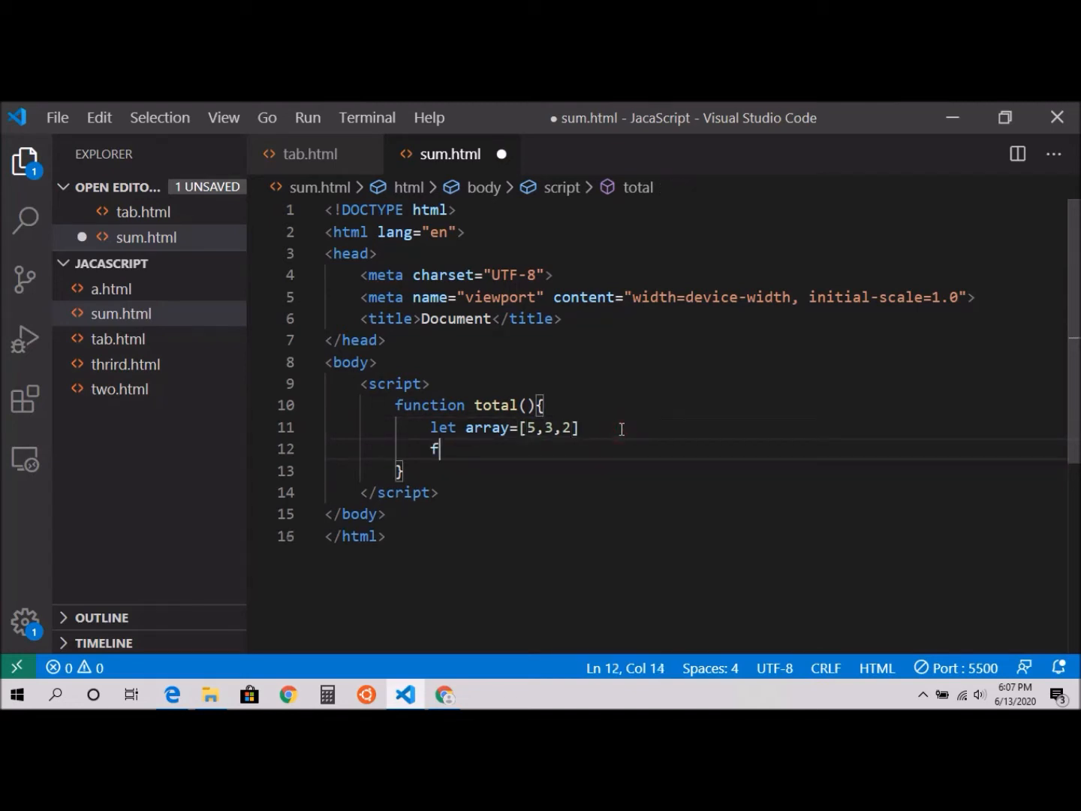
pyautogui.write('or')
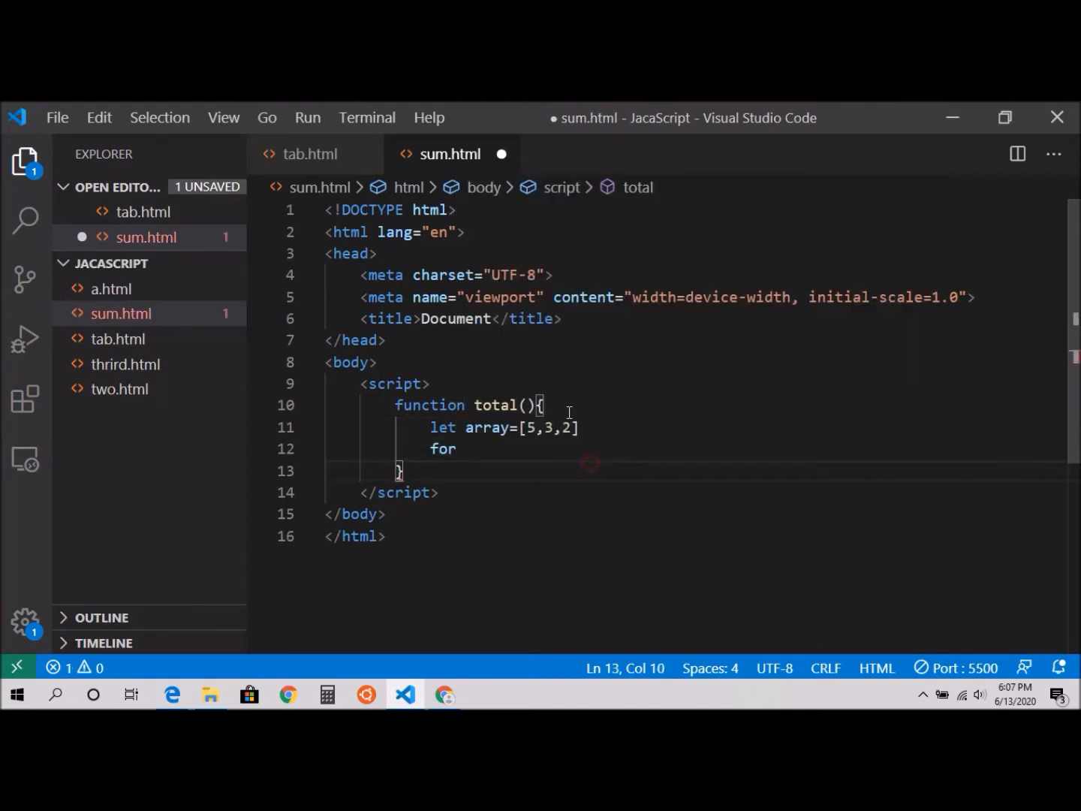
pyautogui.press('Enter')
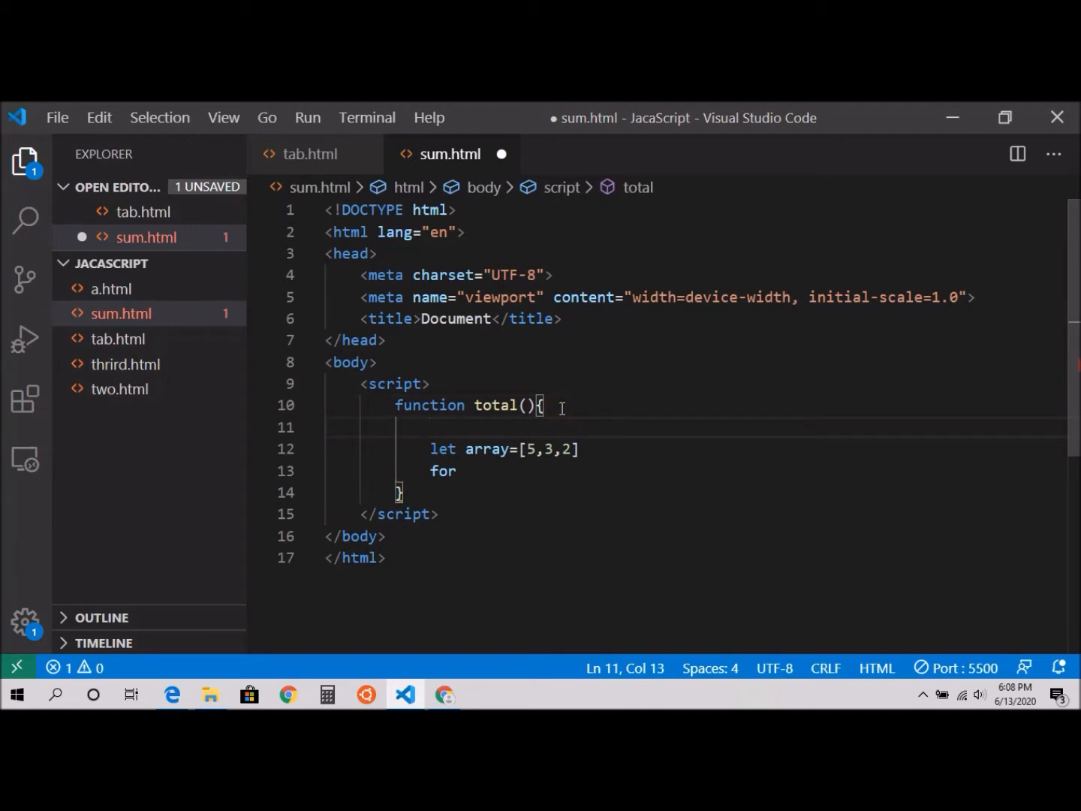
pyautogui.write('su')
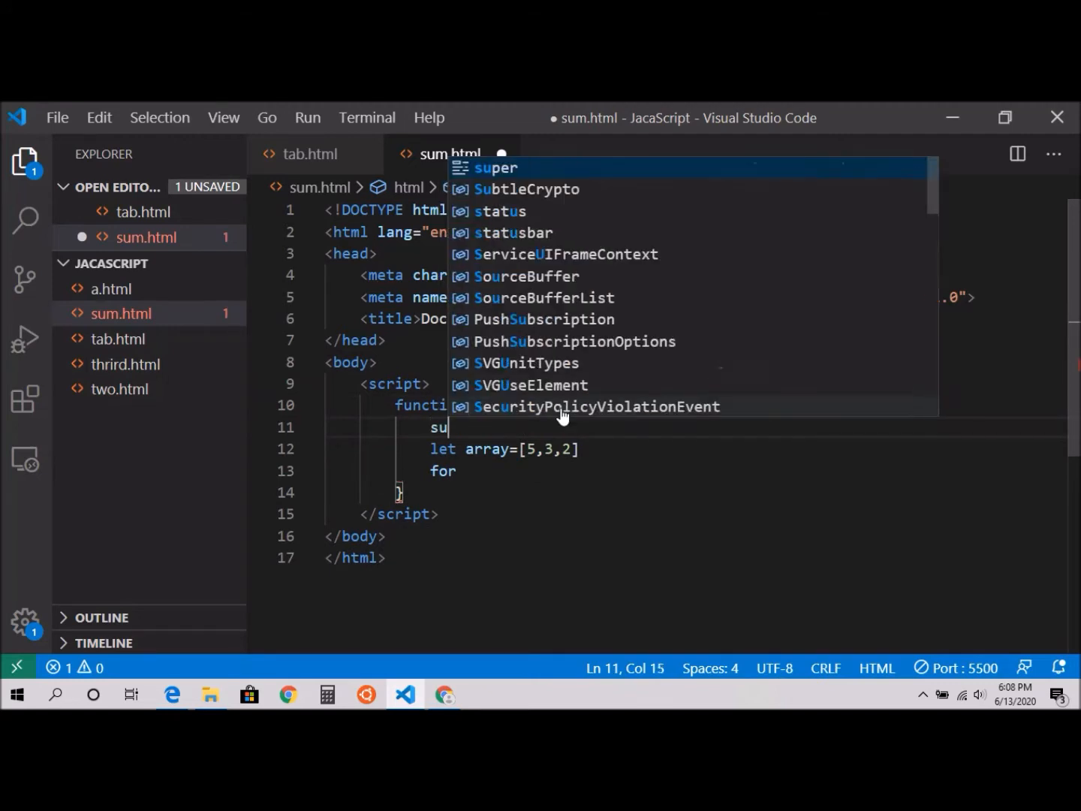
pyautogui.write('m=0')
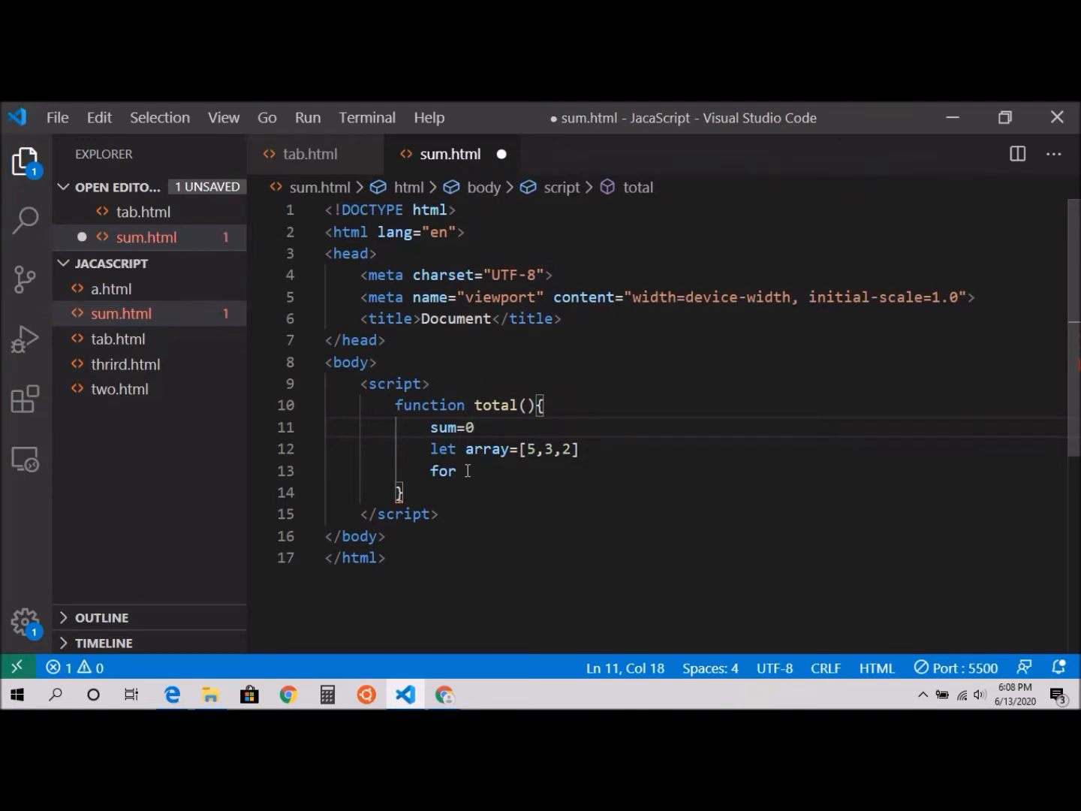
# Write the loop header for(let i=0;i<=array.length;i++) using let instead of int
pyautogui.write('(in)')
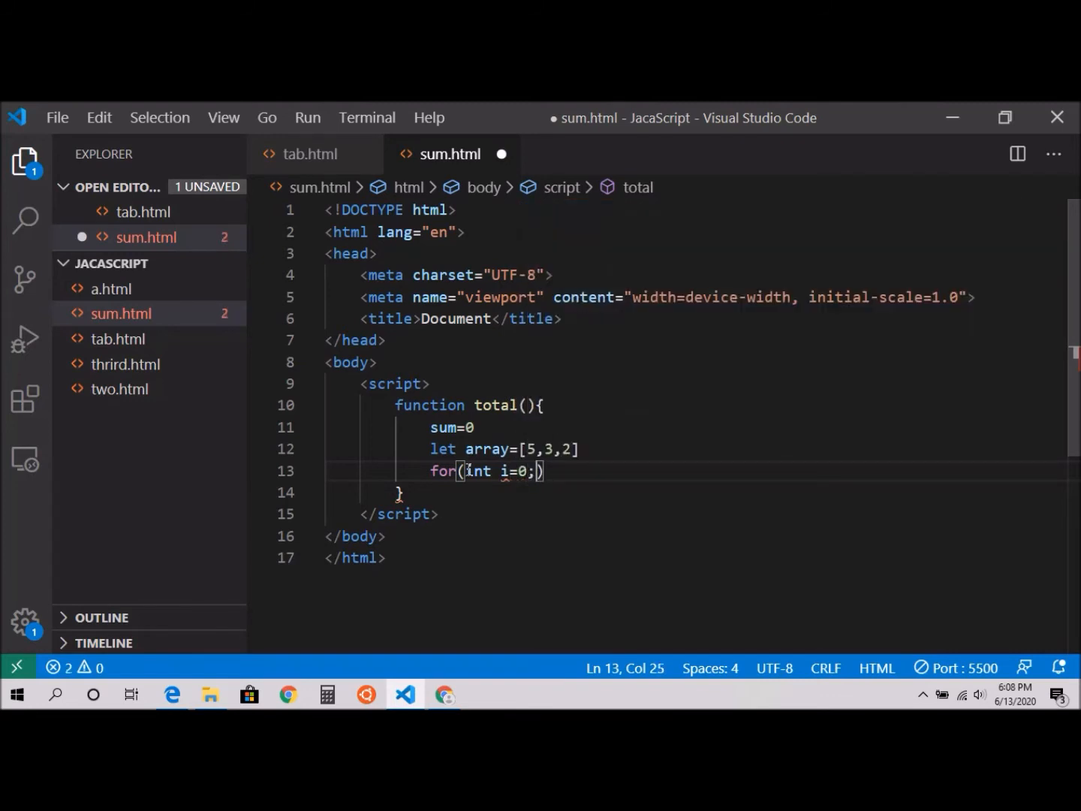
pyautogui.press('Backspace')
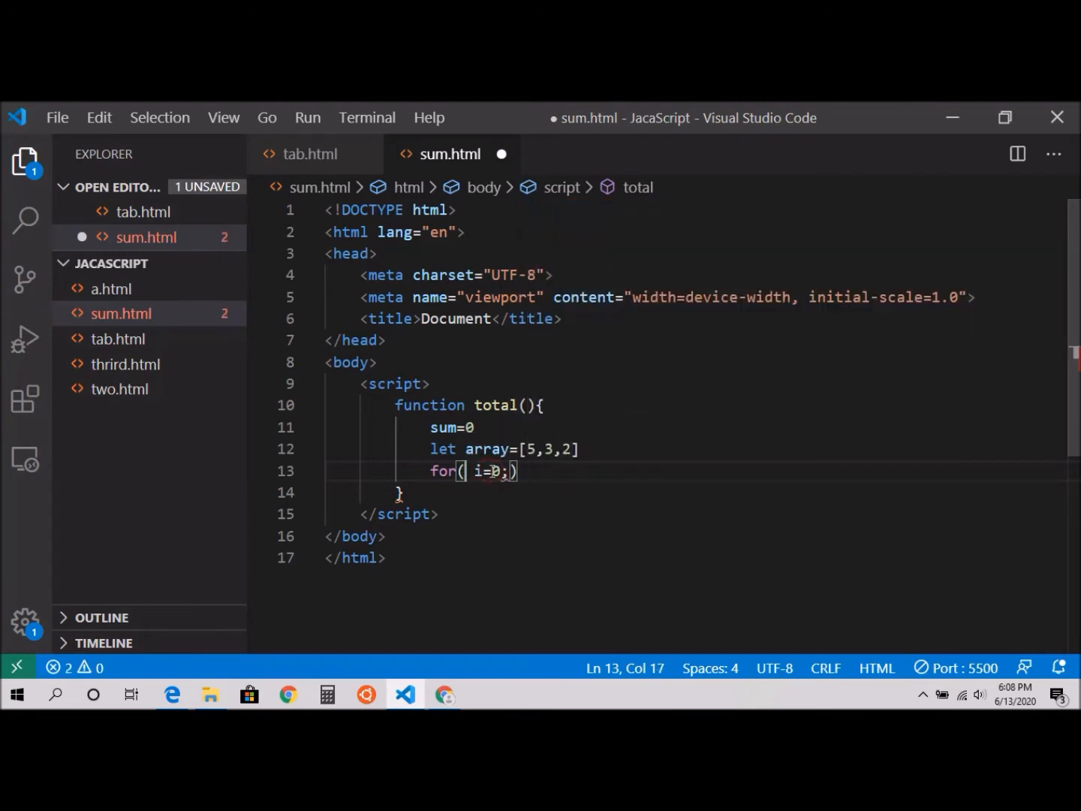
pyautogui.write('let')
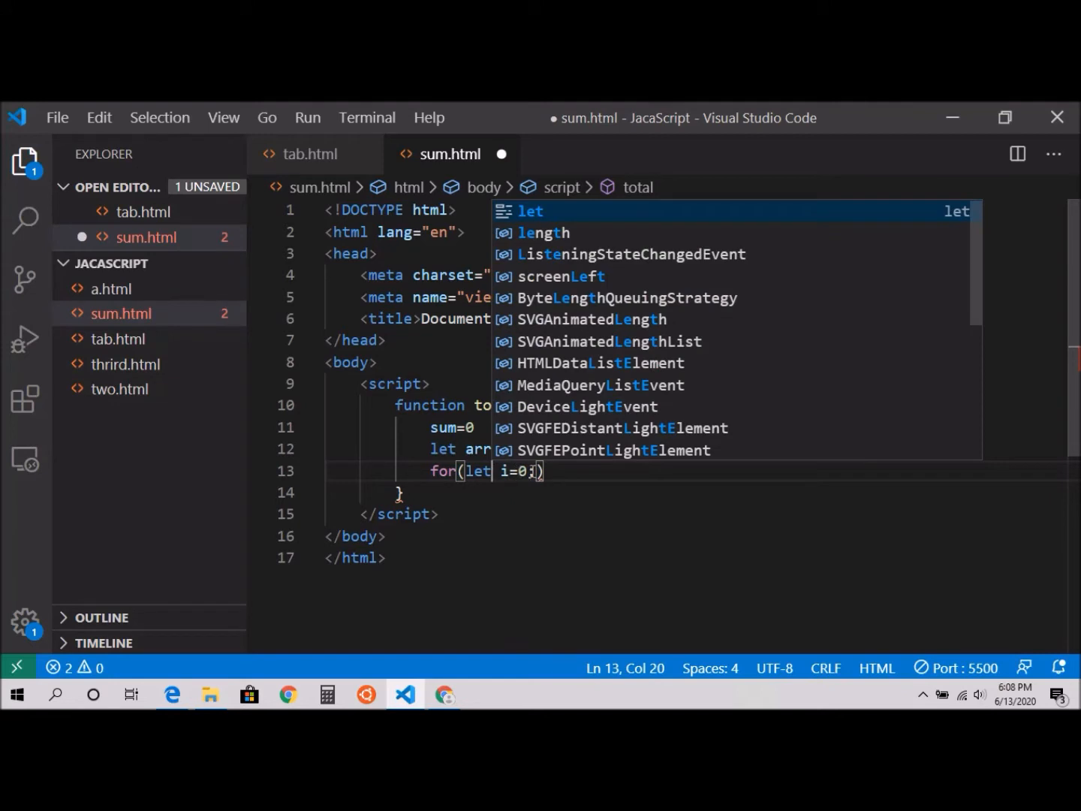
pyautogui.write('let')
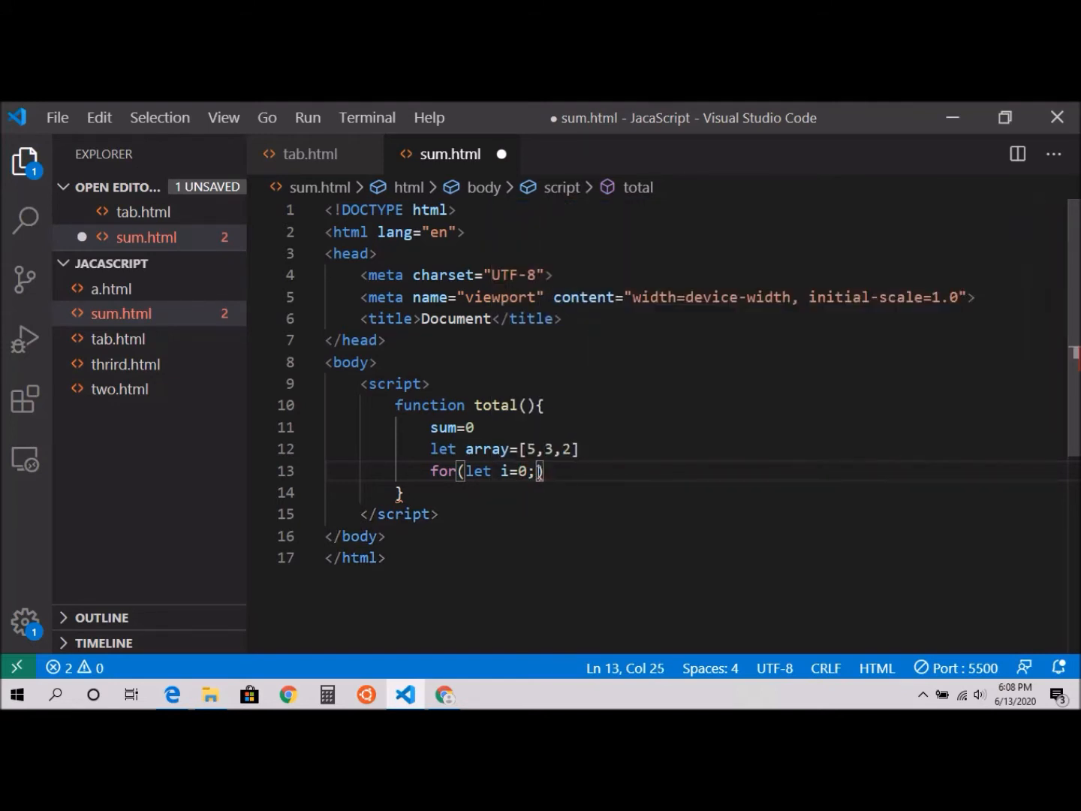
pyautogui.write('i<=')
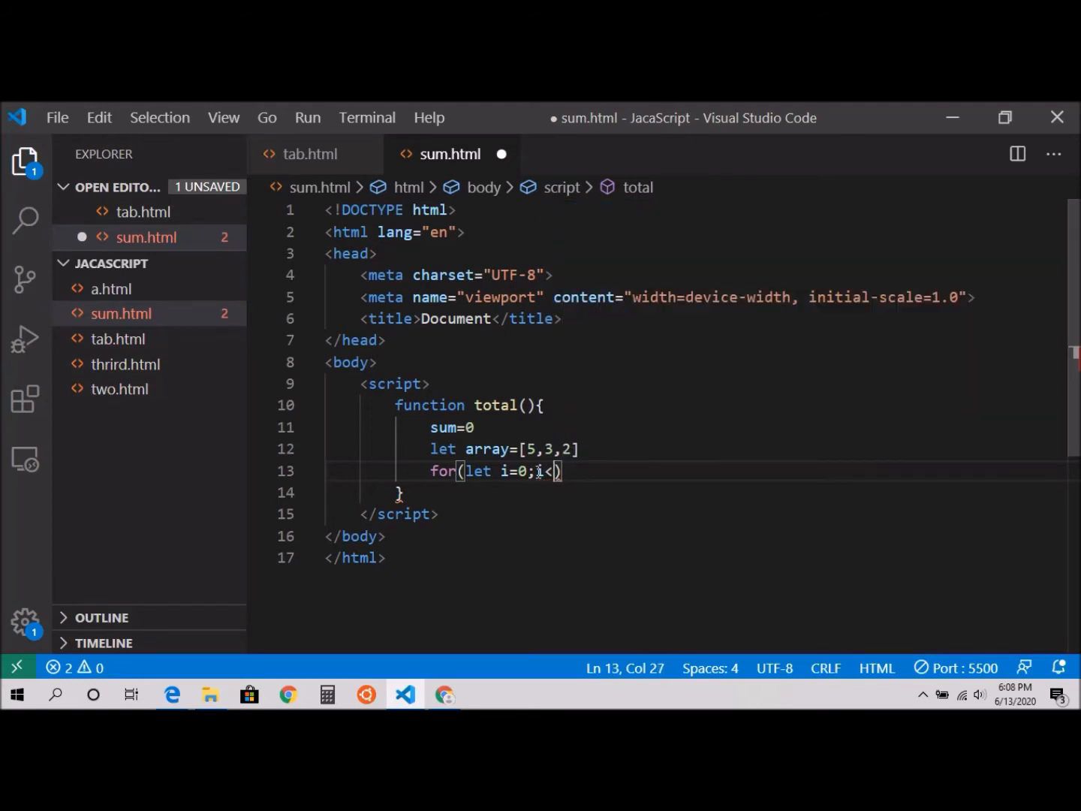
pyautogui.write('array.')
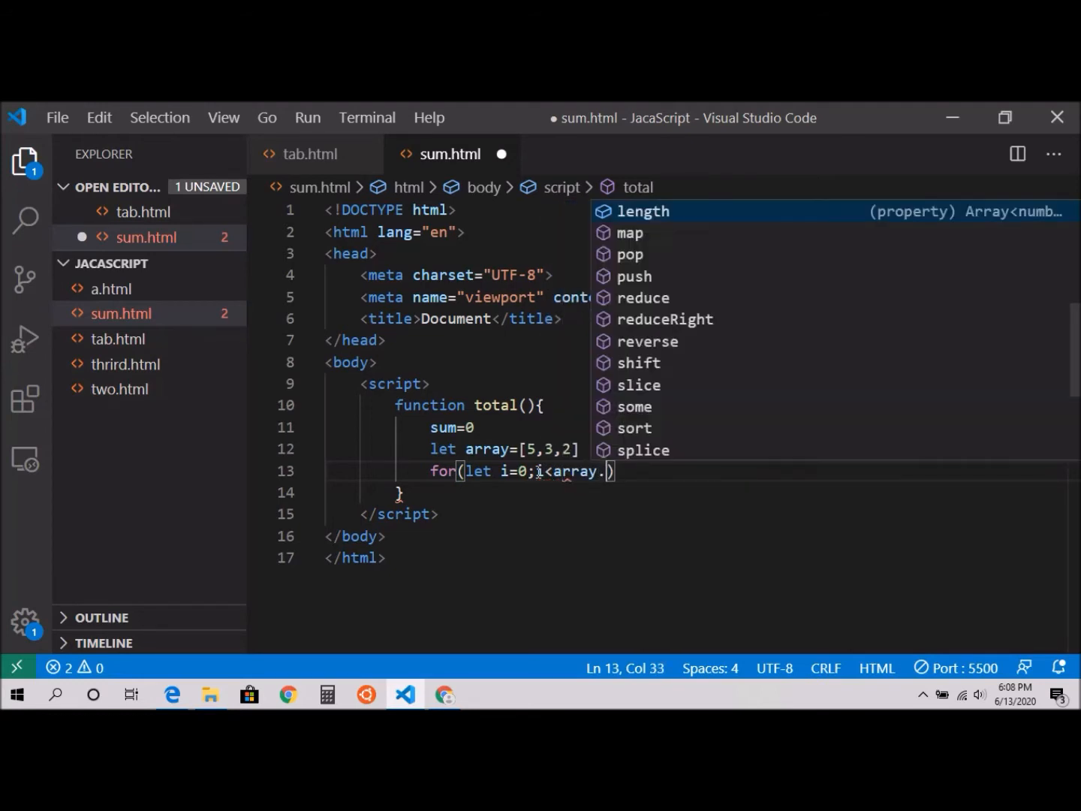
pyautogui.click(643, 210)
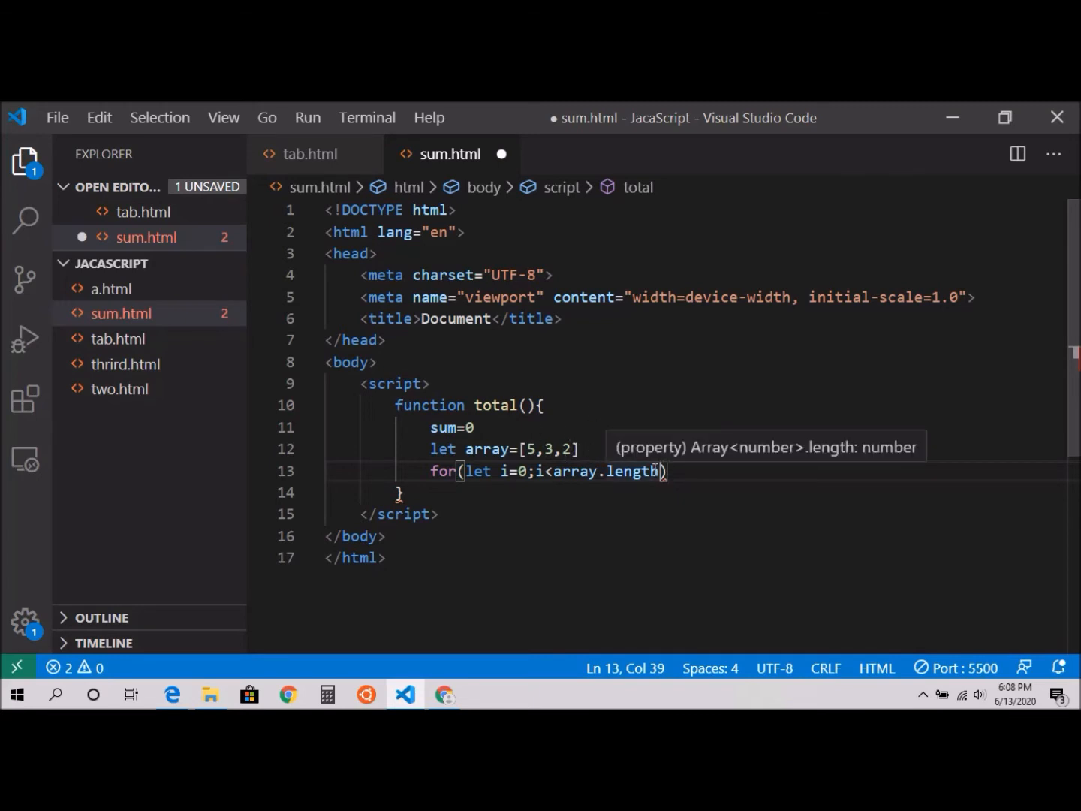
pyautogui.write(';i')
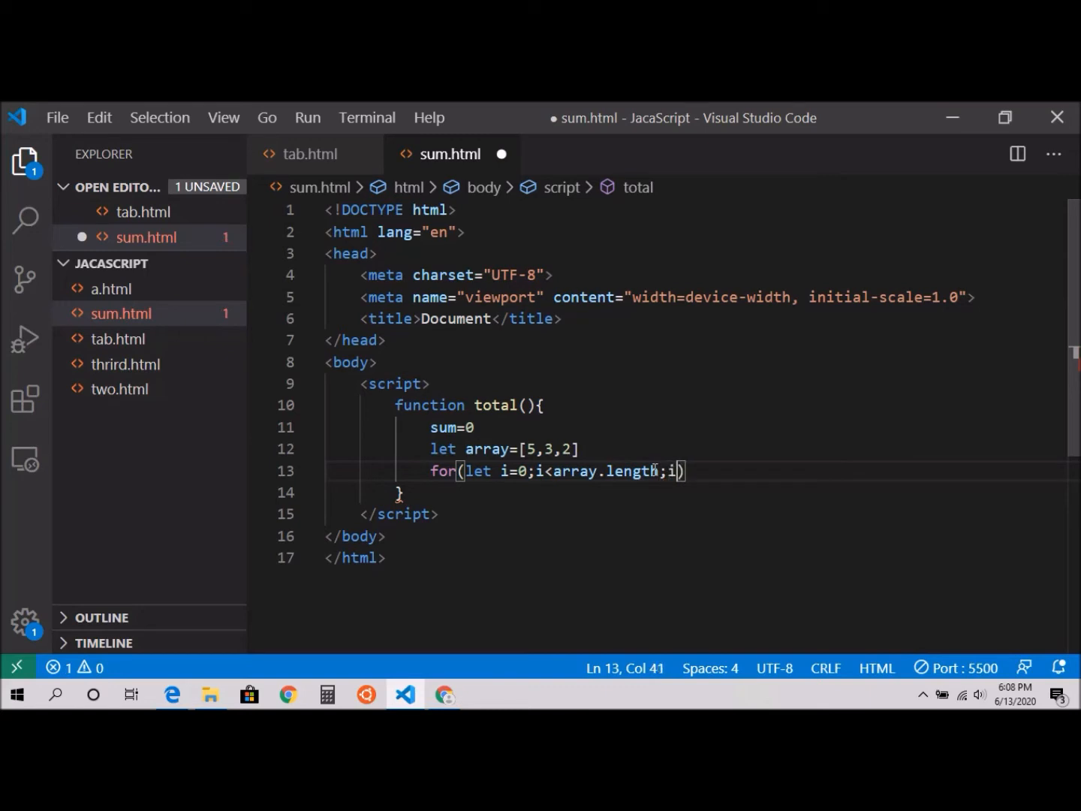
pyautogui.write('++')
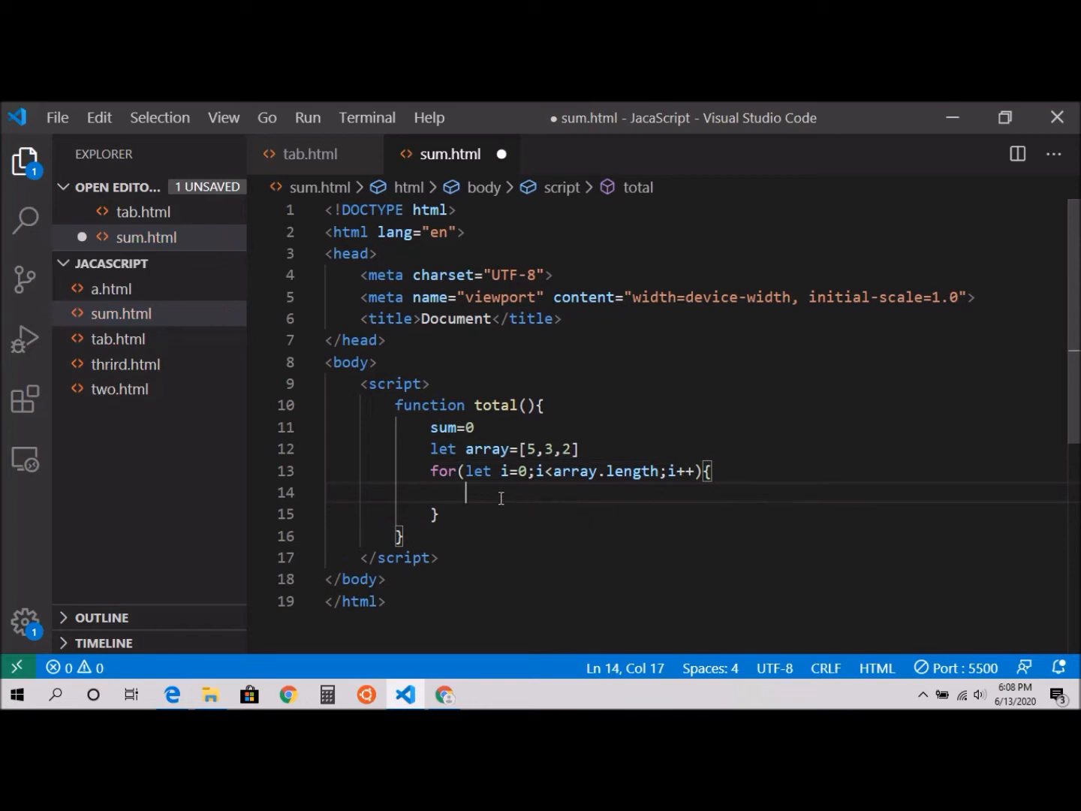
# Add sum+=array[i] as the loop body and begin the document.write line
pyautogui.write('sum')
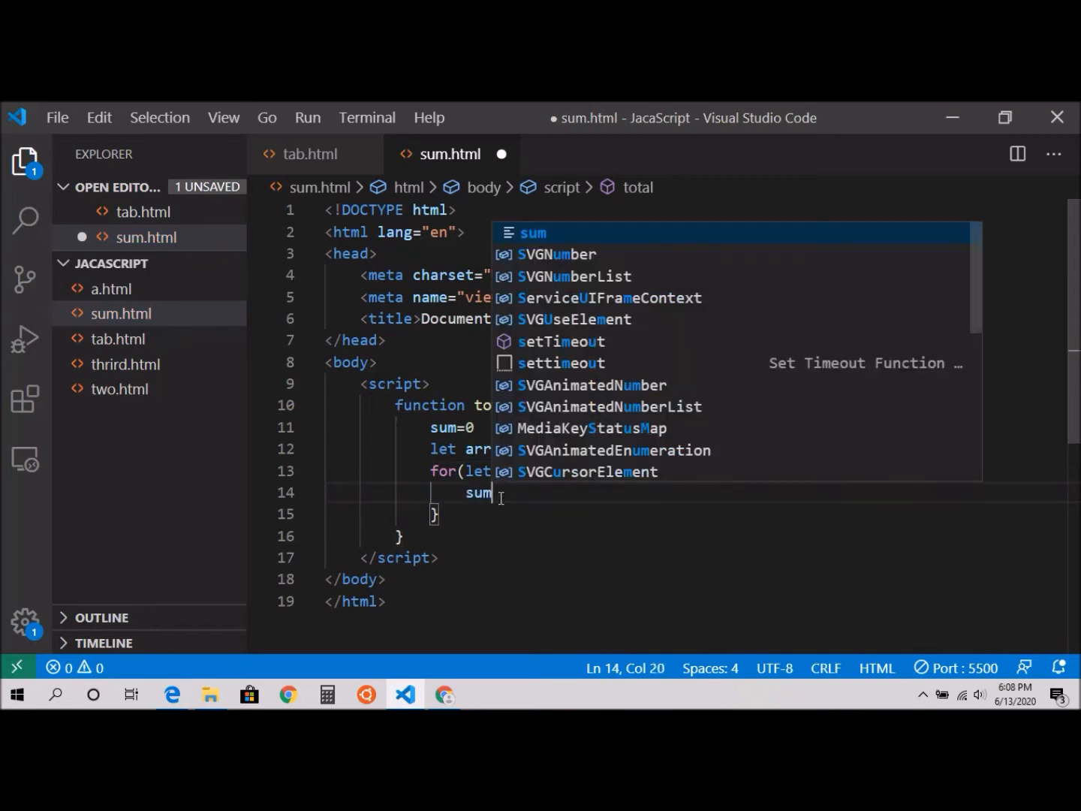
pyautogui.write('+')
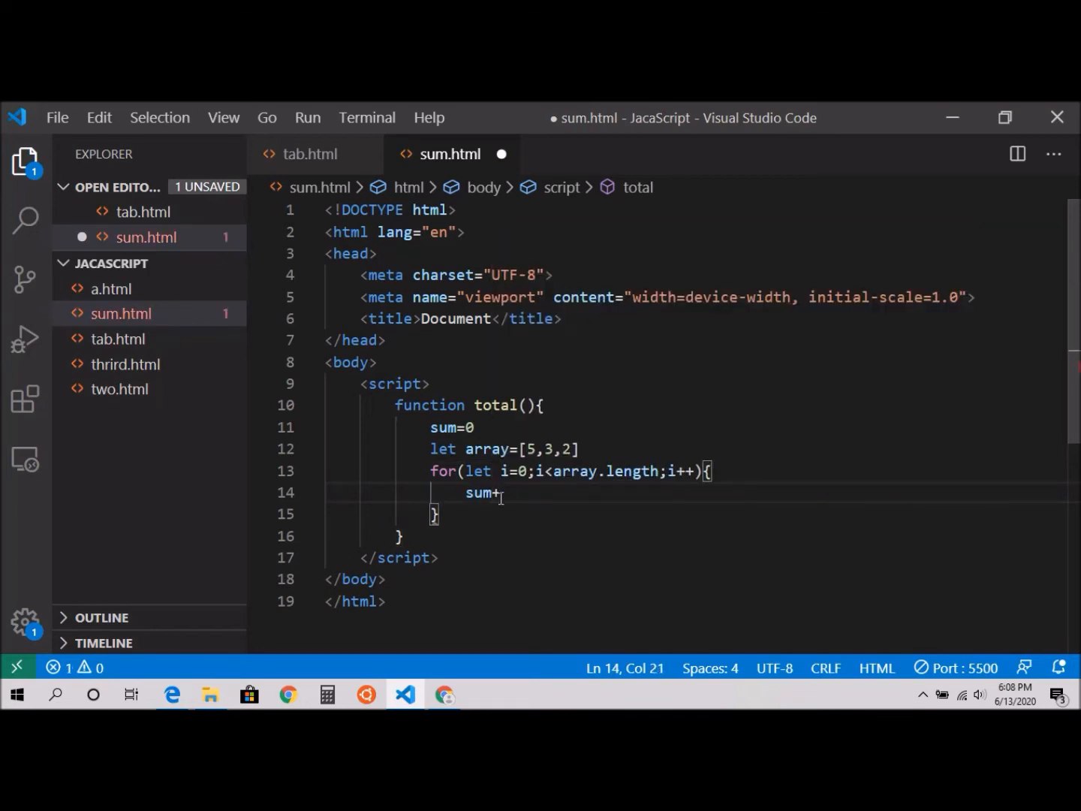
pyautogui.write('=a')
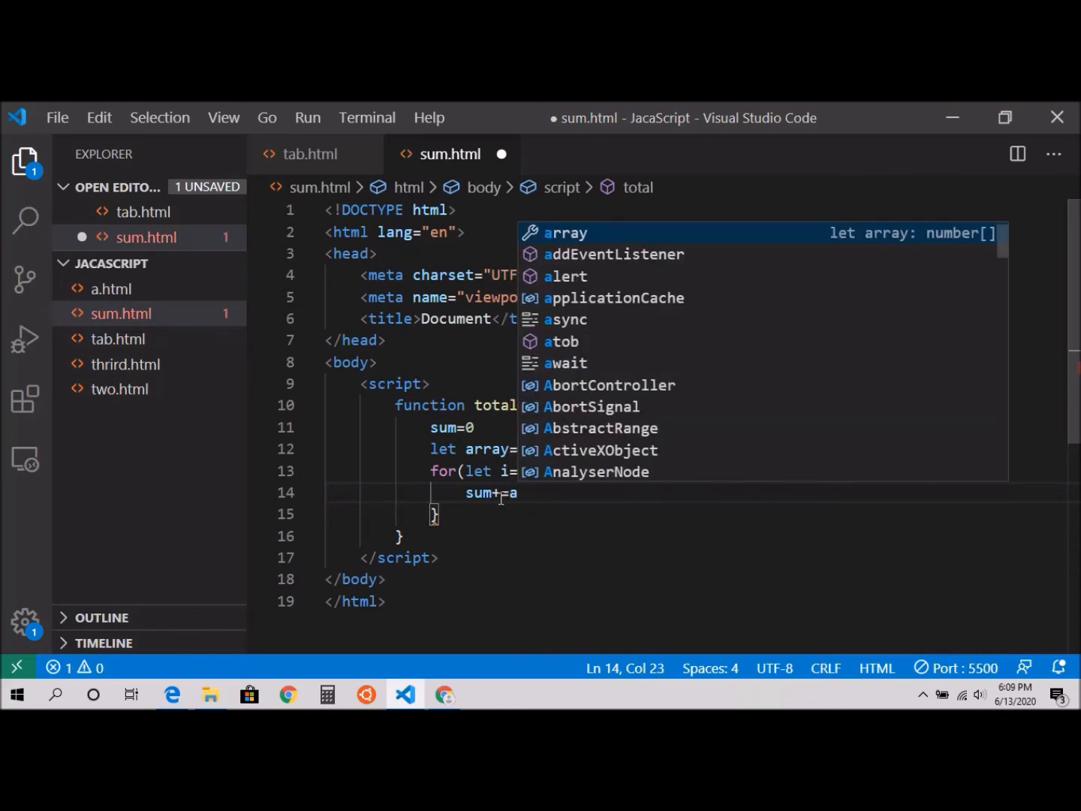
pyautogui.write('rray')
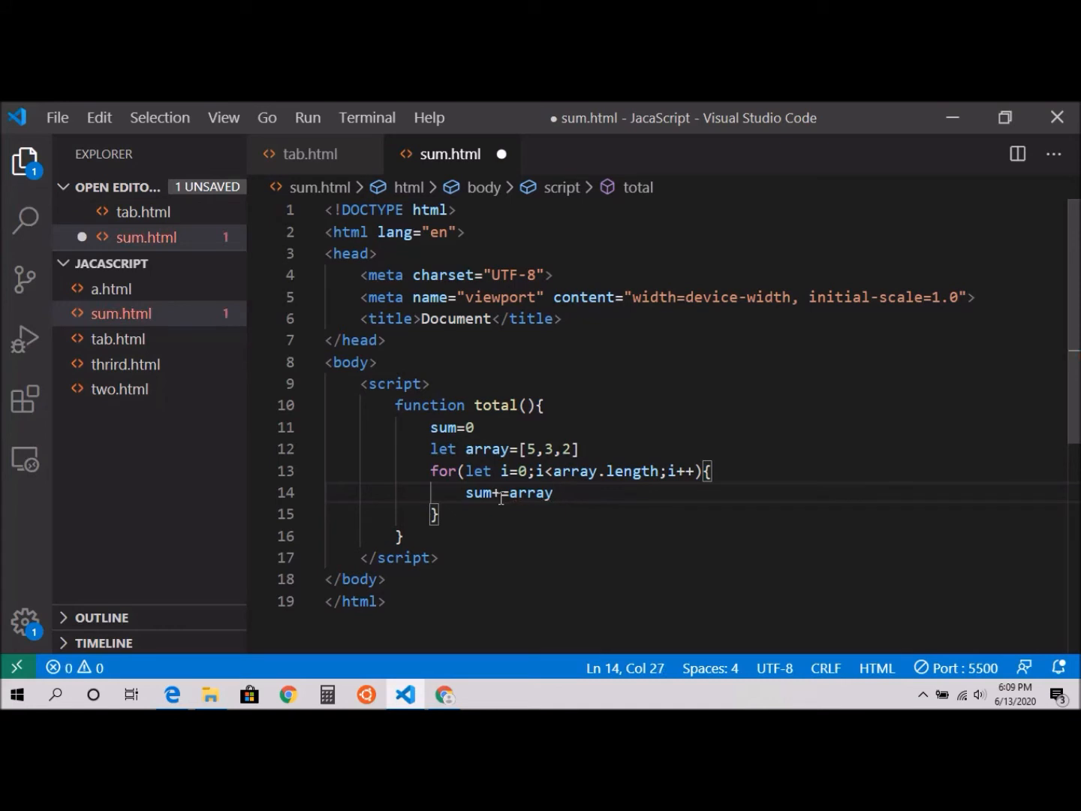
pyautogui.write('[i]')
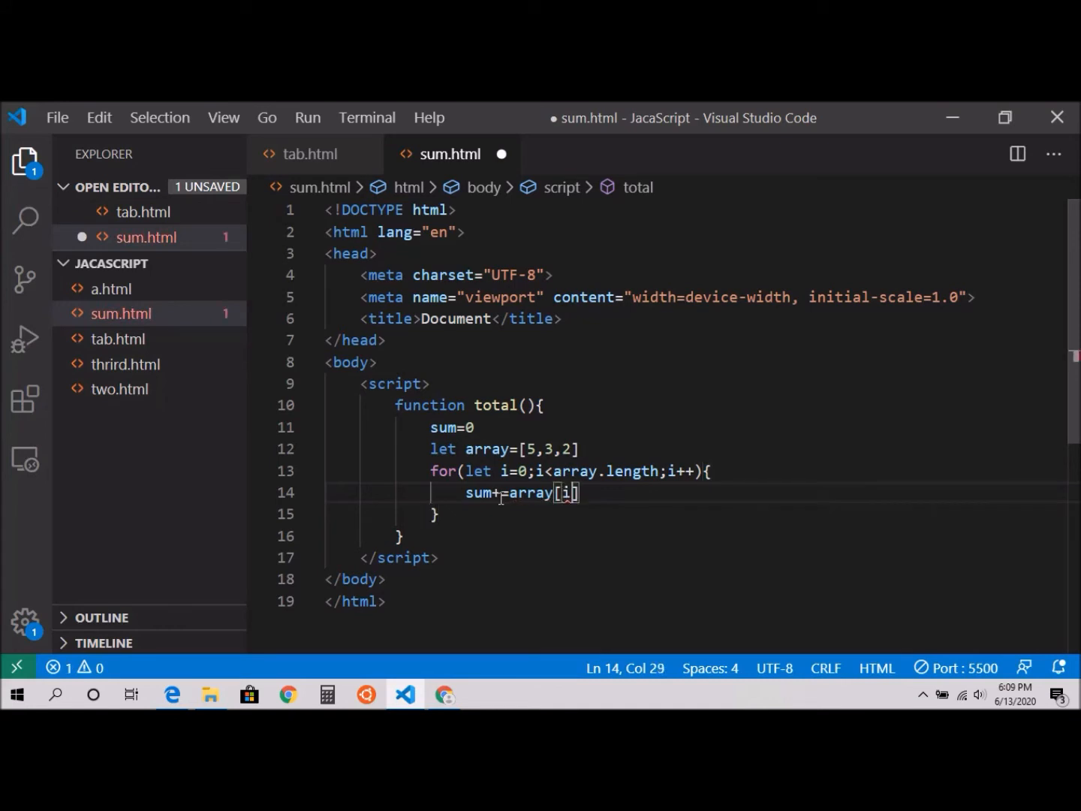
pyautogui.write('d')
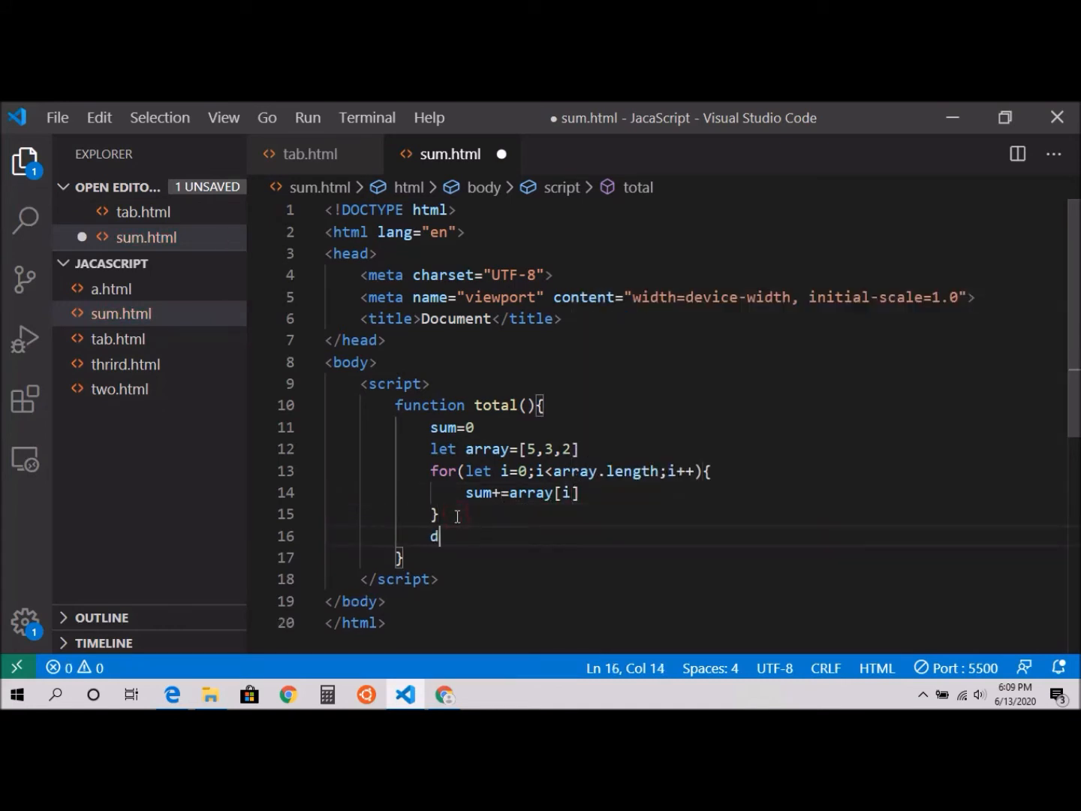
# Write document.write(`Total is ${sum}`); after the loop
pyautogui.write('ocument.write(')
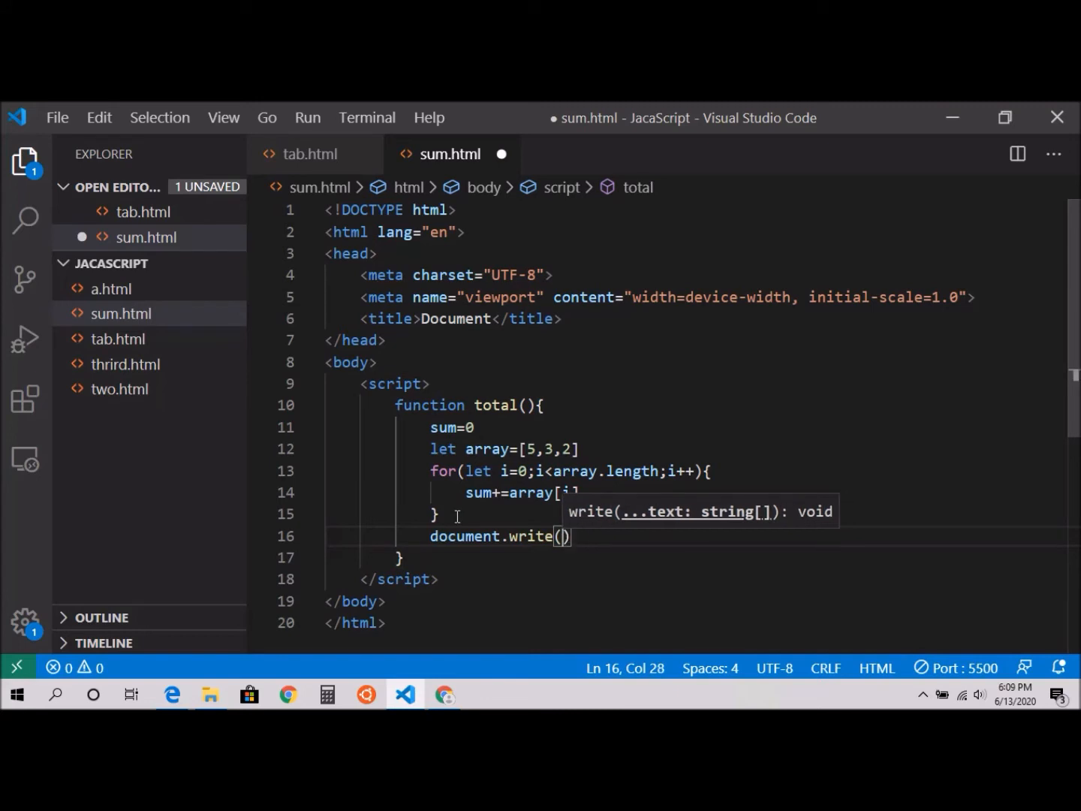
pyautogui.write('`')
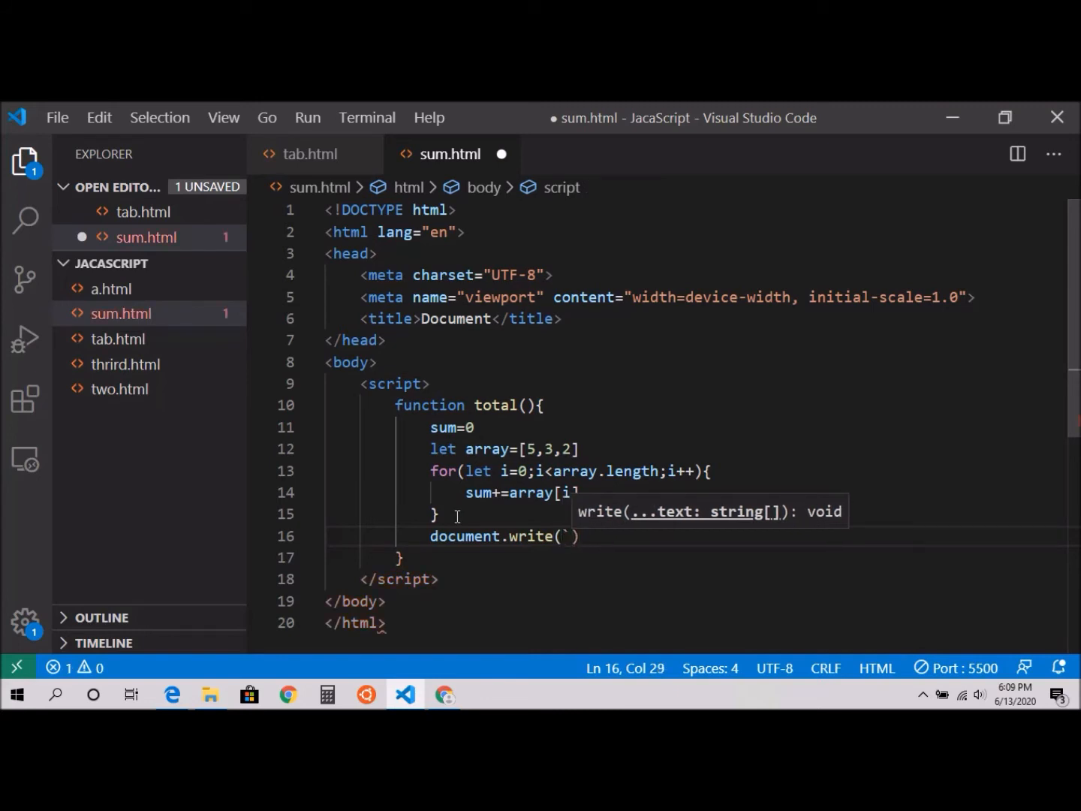
pyautogui.write('`')
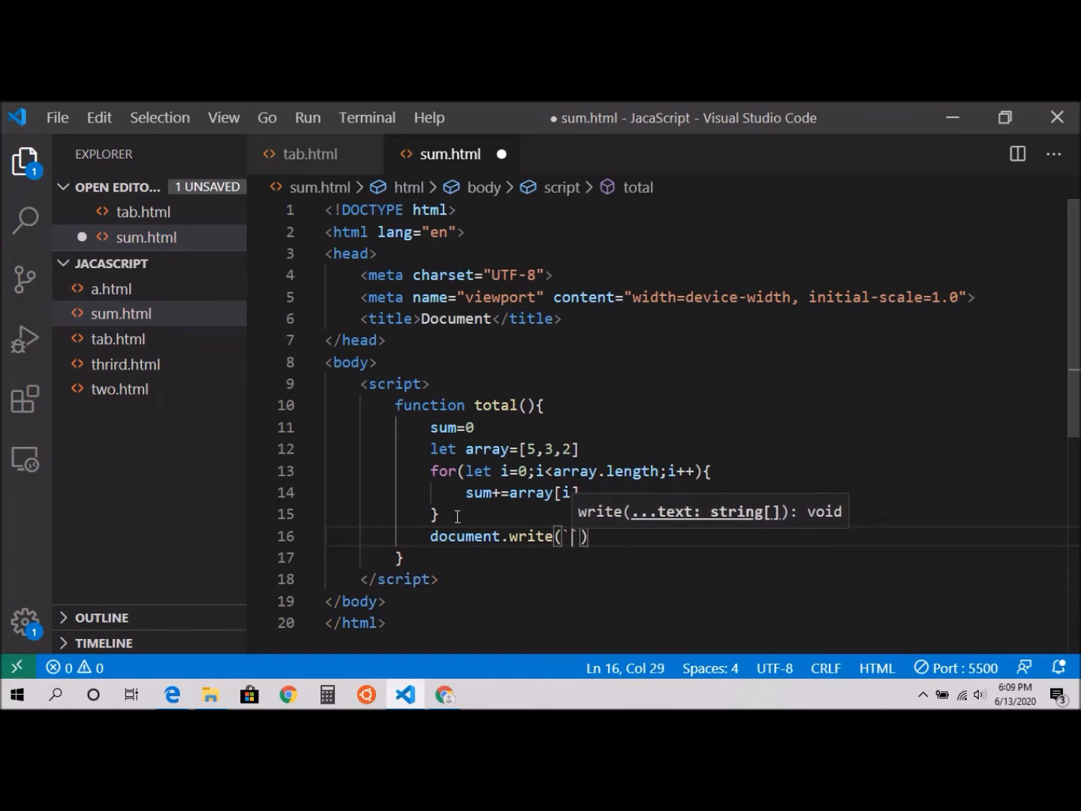
pyautogui.write('Total is')
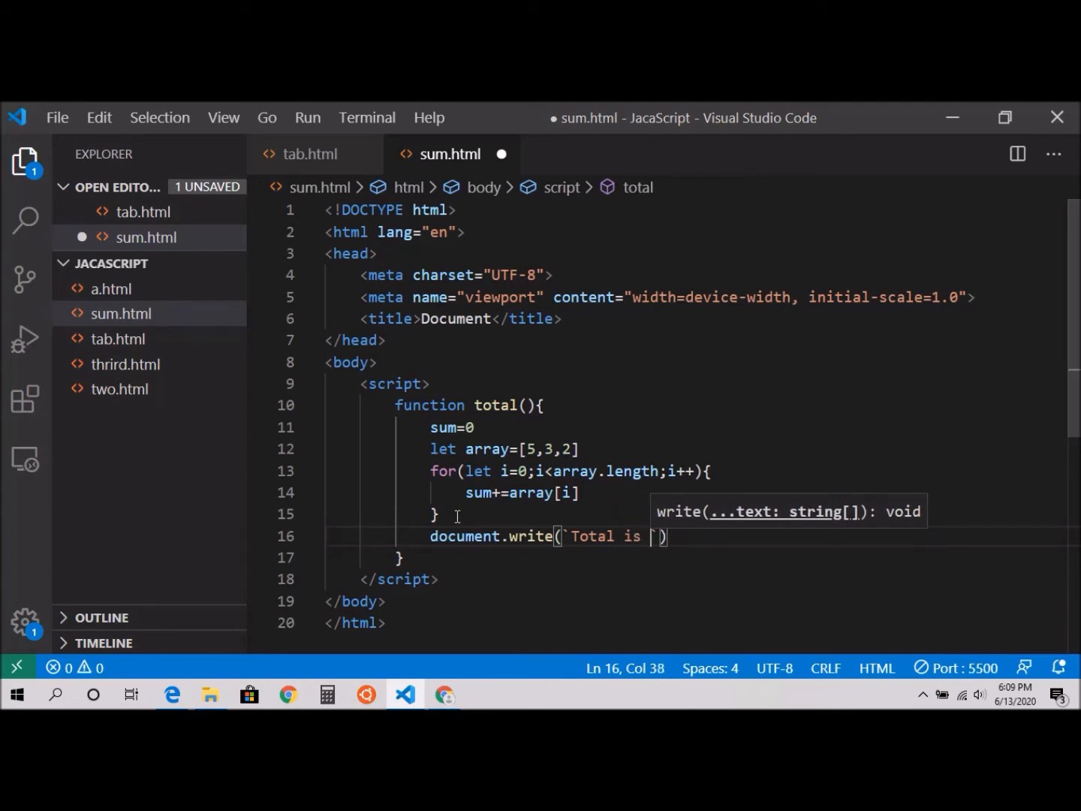
pyautogui.write('${')
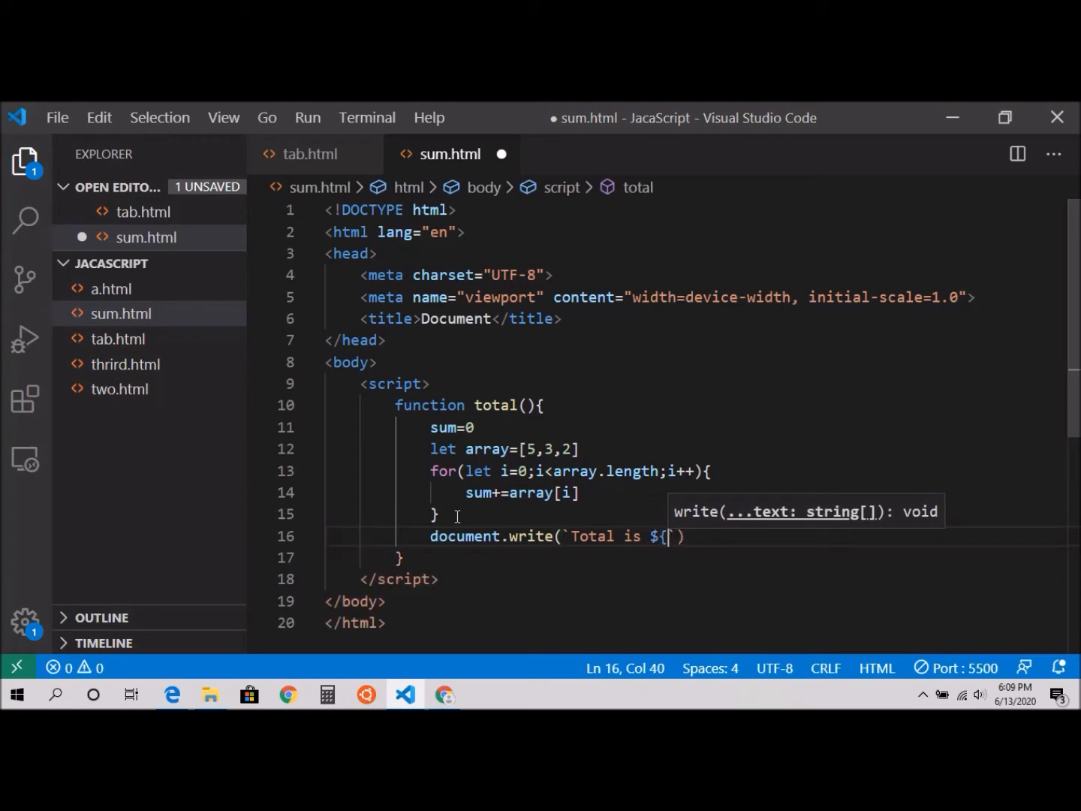
pyautogui.write('}')
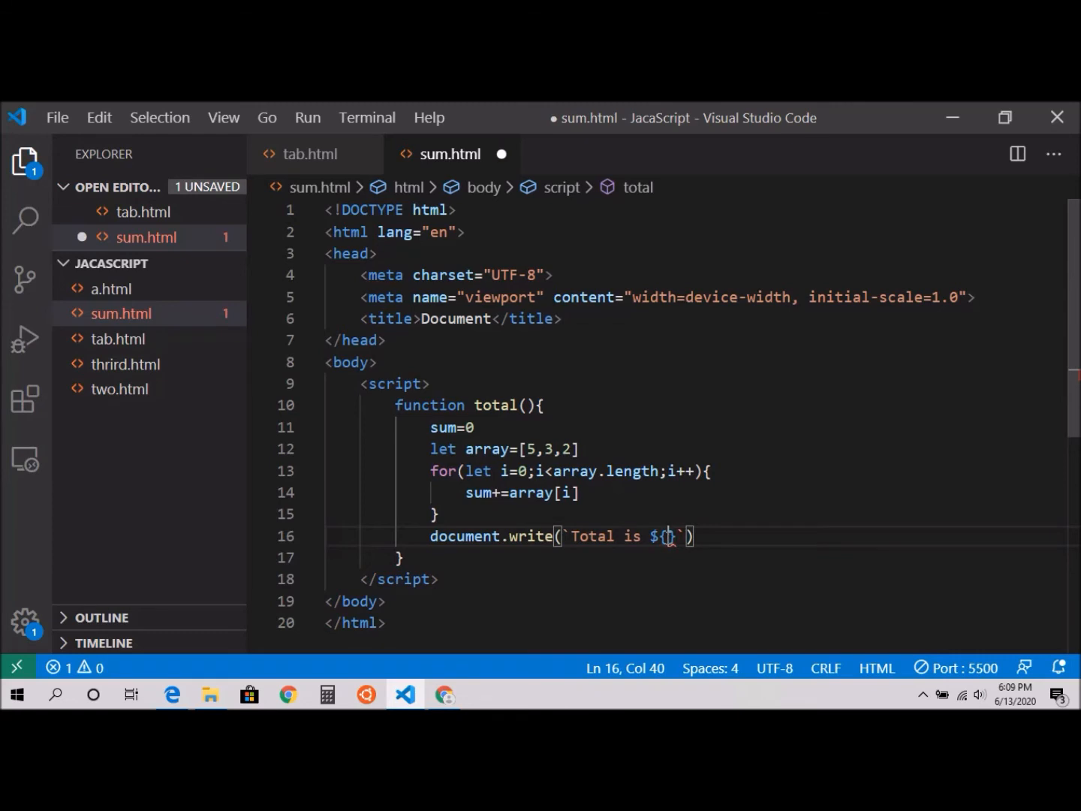
pyautogui.write('sum')
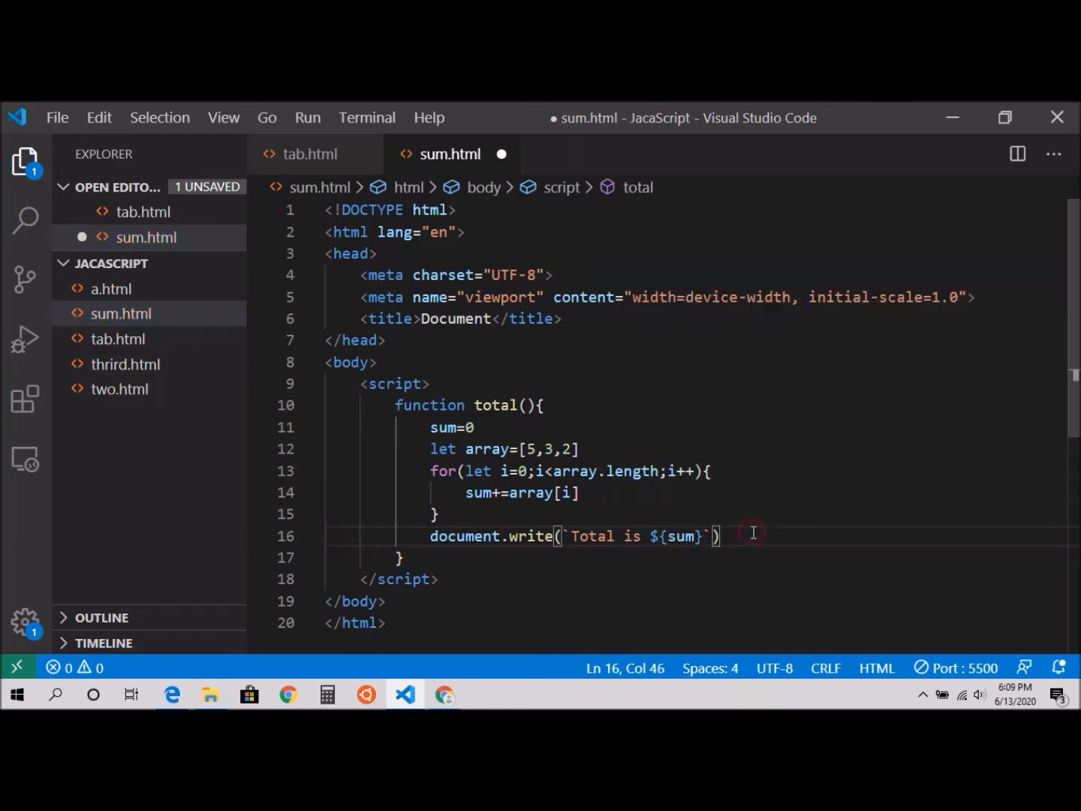
pyautogui.write(';')
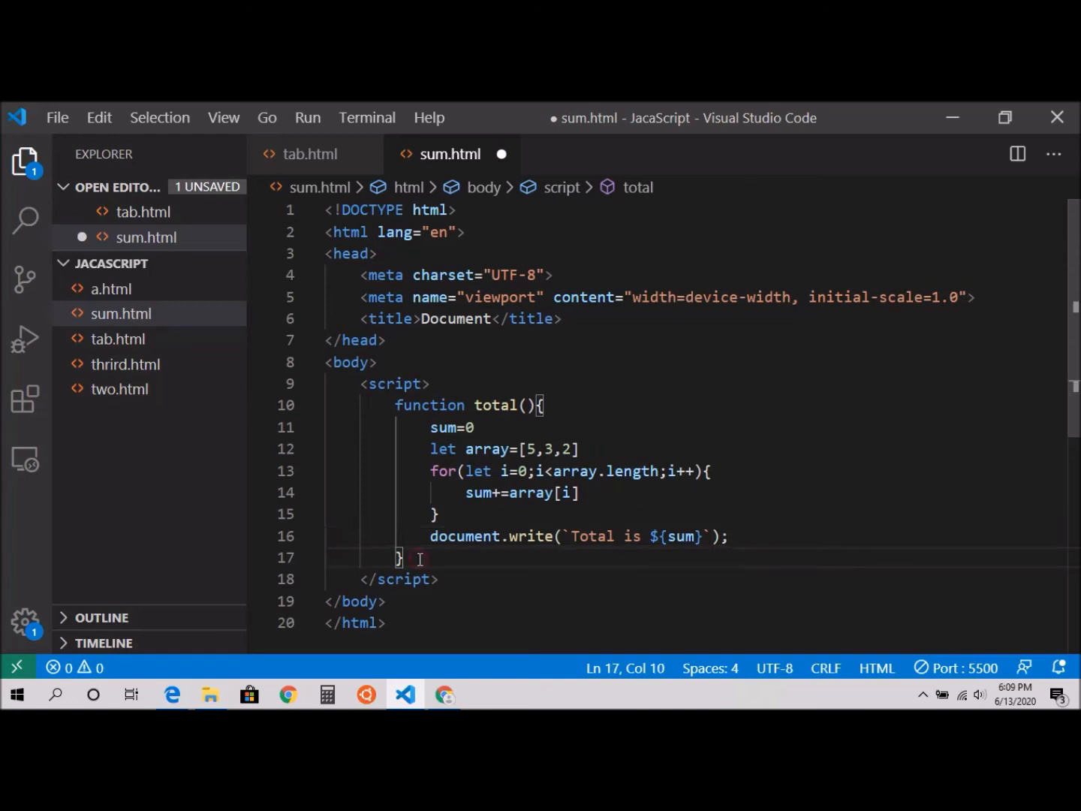
# Call total(); below the function definition
pyautogui.write('total(')
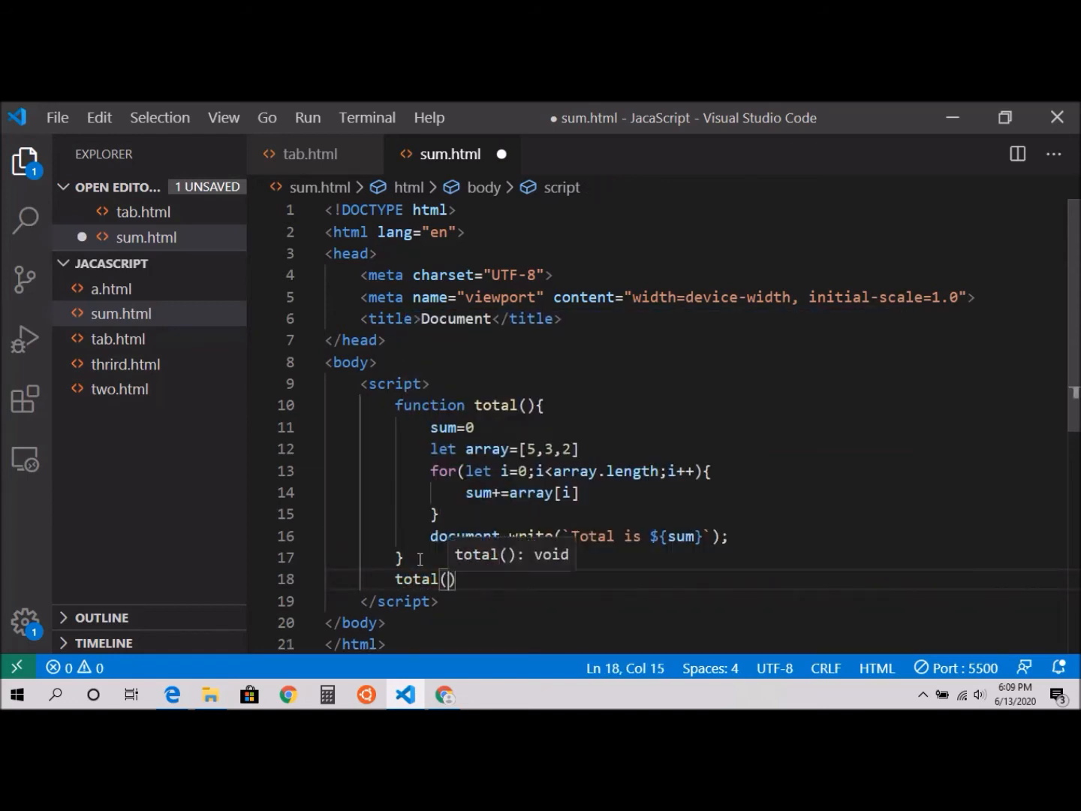
pyautogui.write(';')
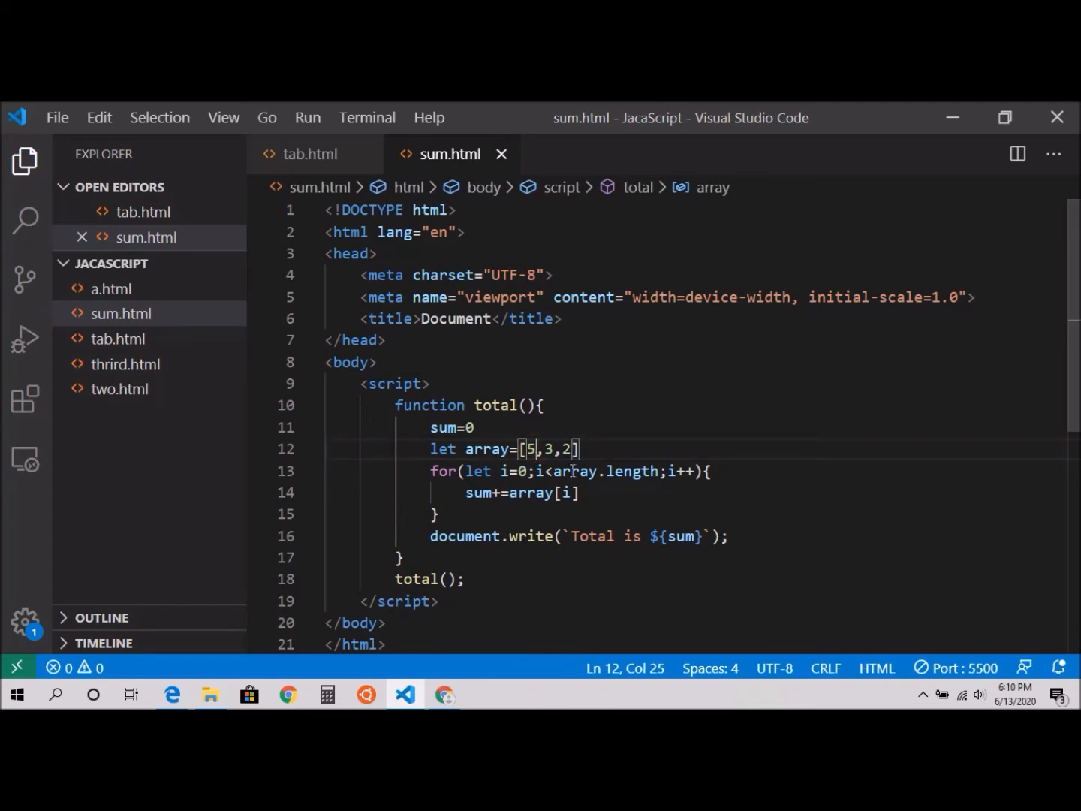
pyautogui.moveTo(489, 447)
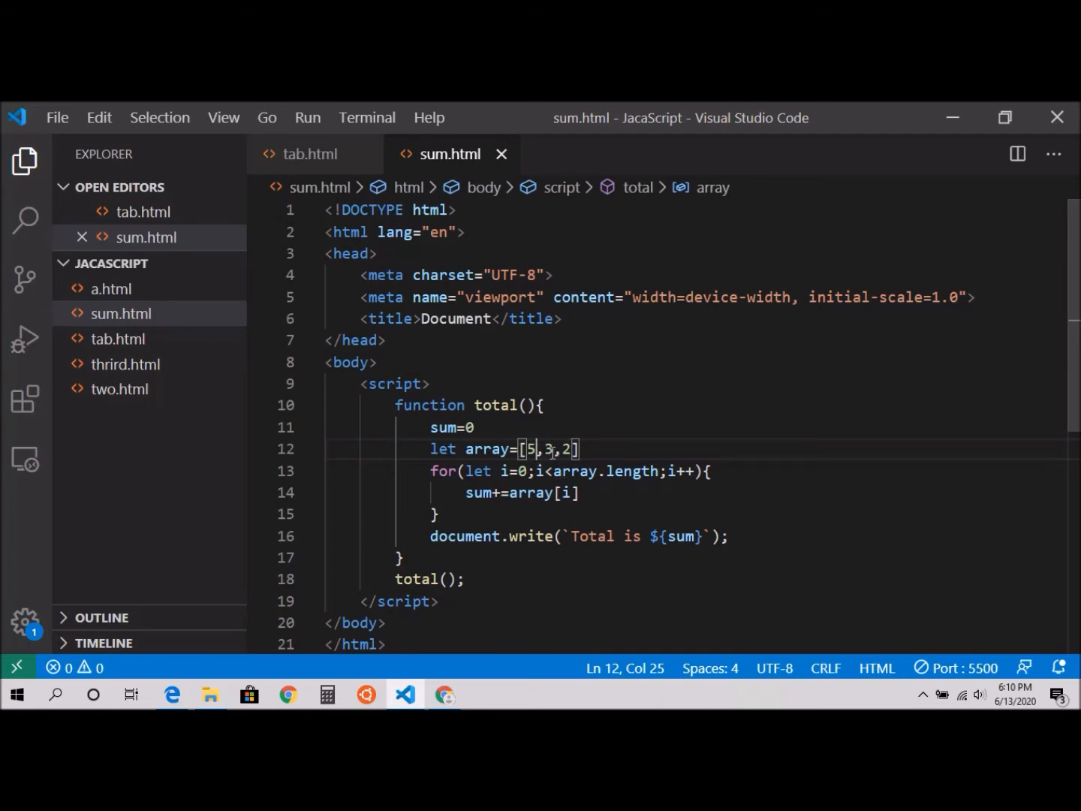
pyautogui.moveTo(494, 514)
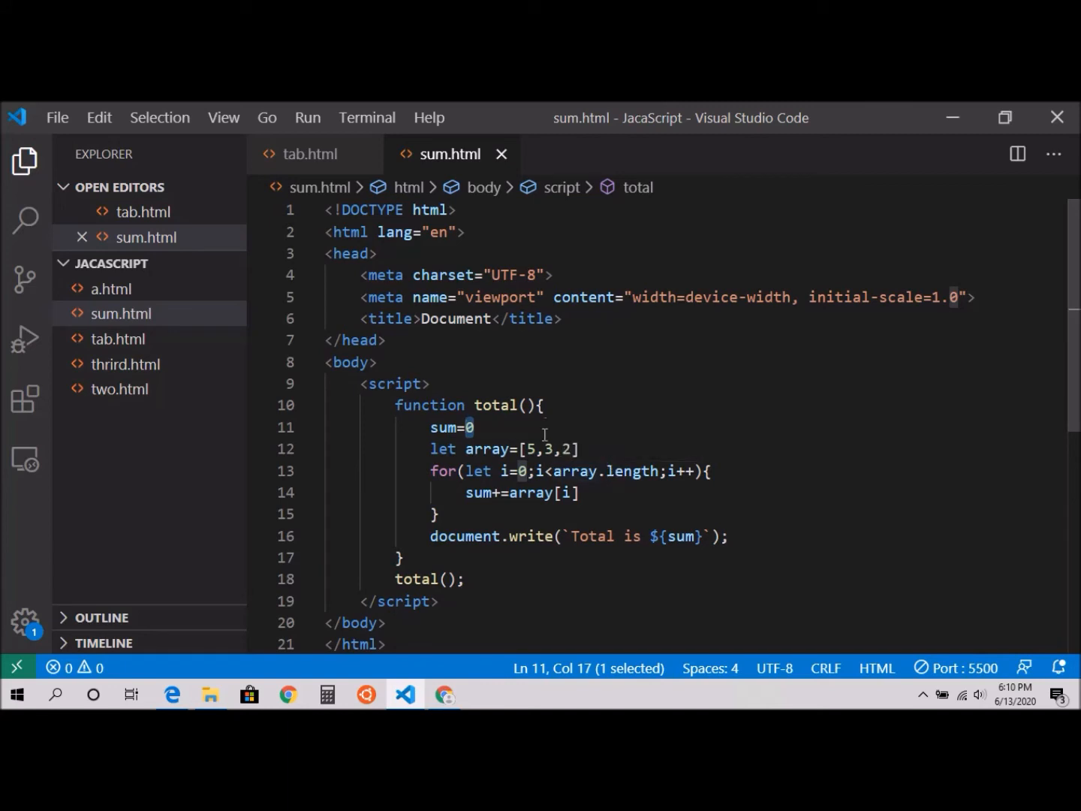
pyautogui.moveTo(528, 449)
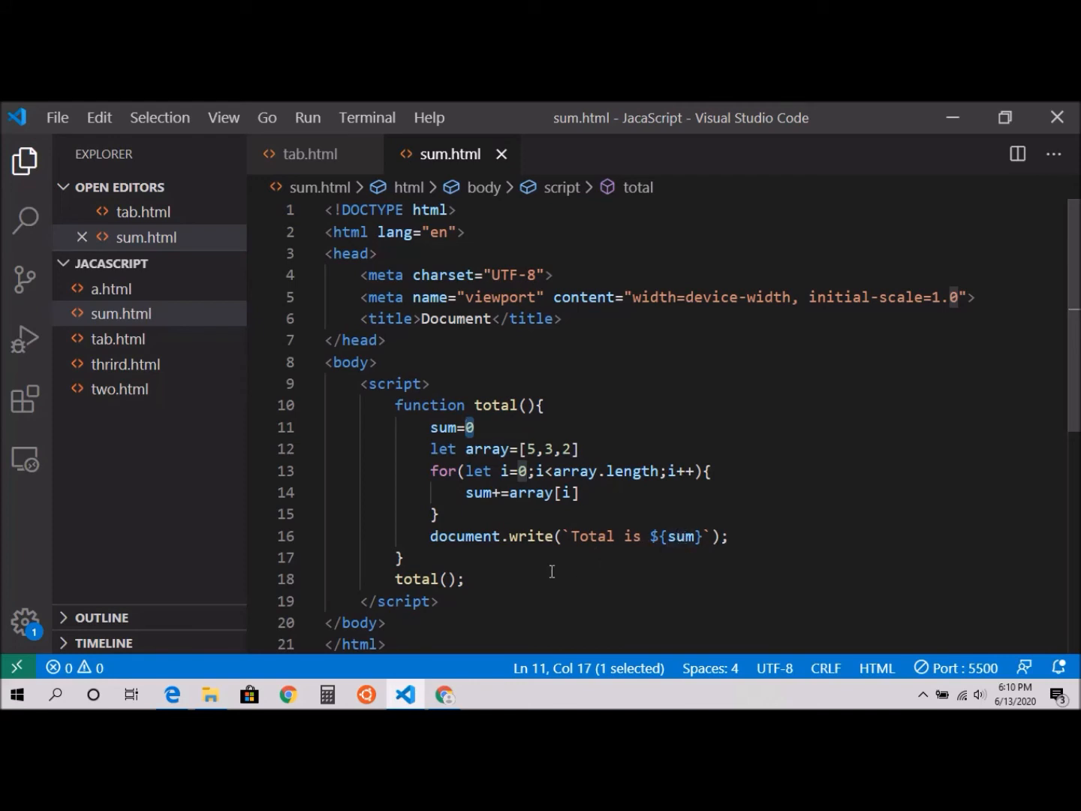
# Launch sum.html via Open with Live Server, get Cannot GET /sum.html in Edge, and return to the editor
pyautogui.rightClick(121, 312)
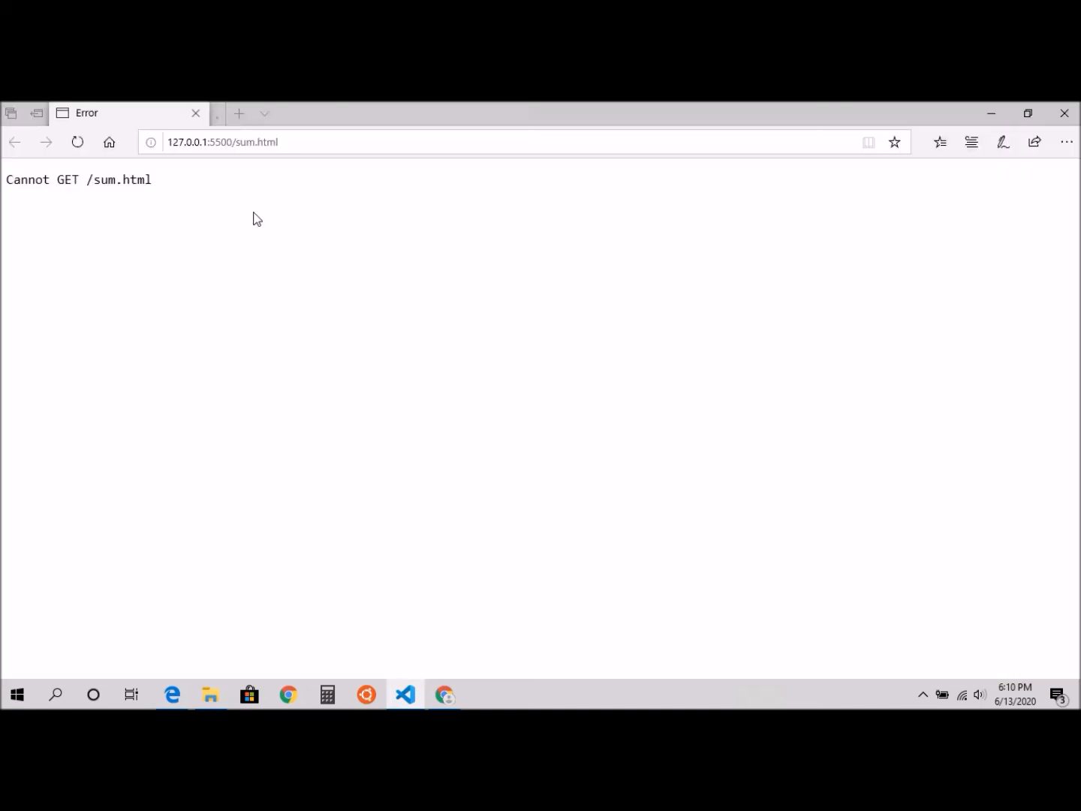
pyautogui.click(406, 694)
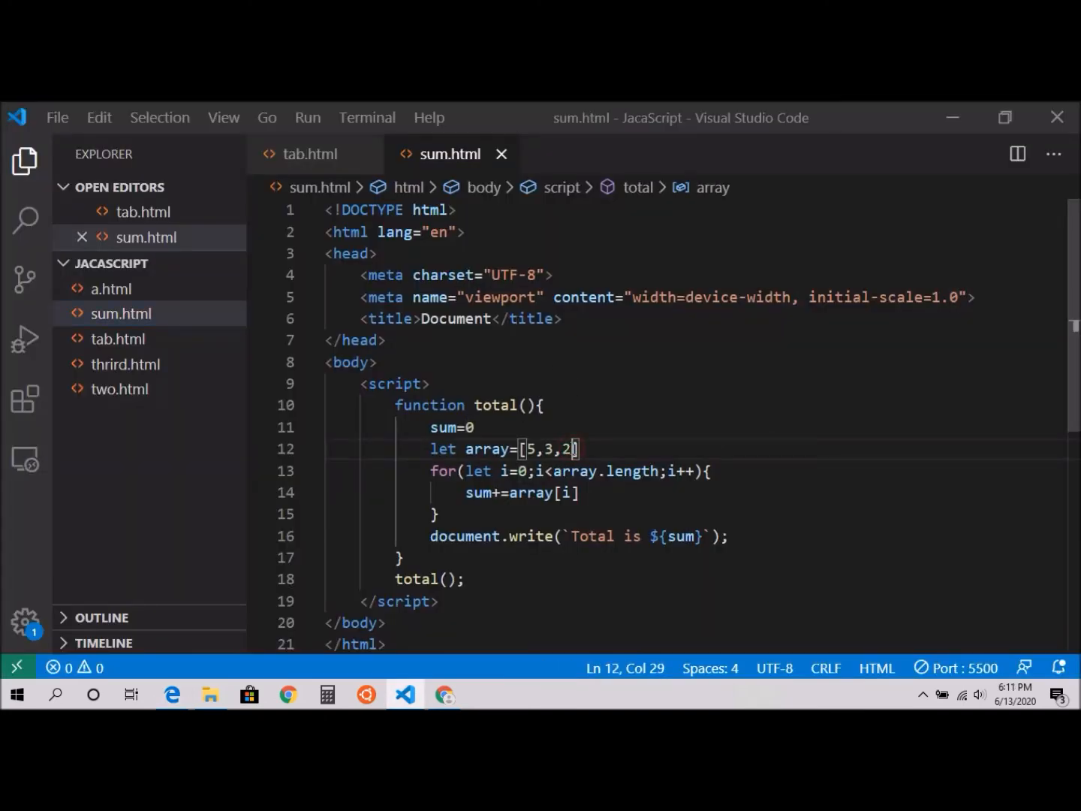
# Extend the array with ,5 and ,10, save, then trim the last digit so it reads 5, 3, 2, 5, 1
pyautogui.write(',5')
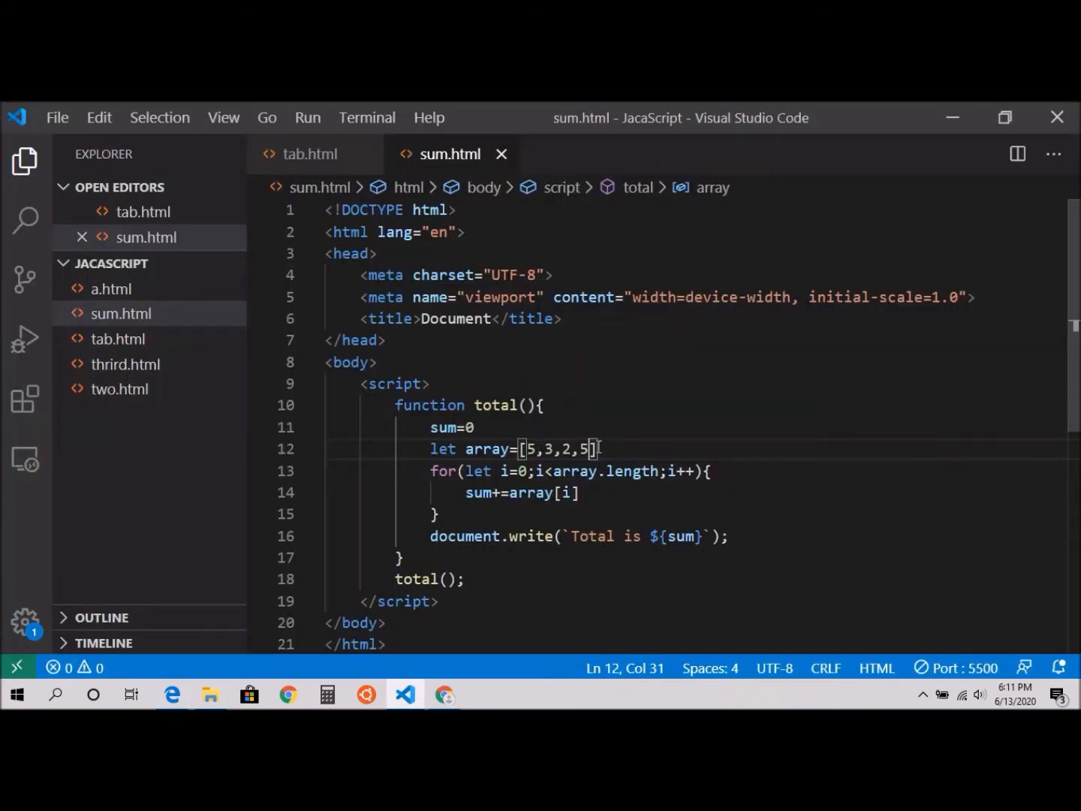
pyautogui.write(',10')
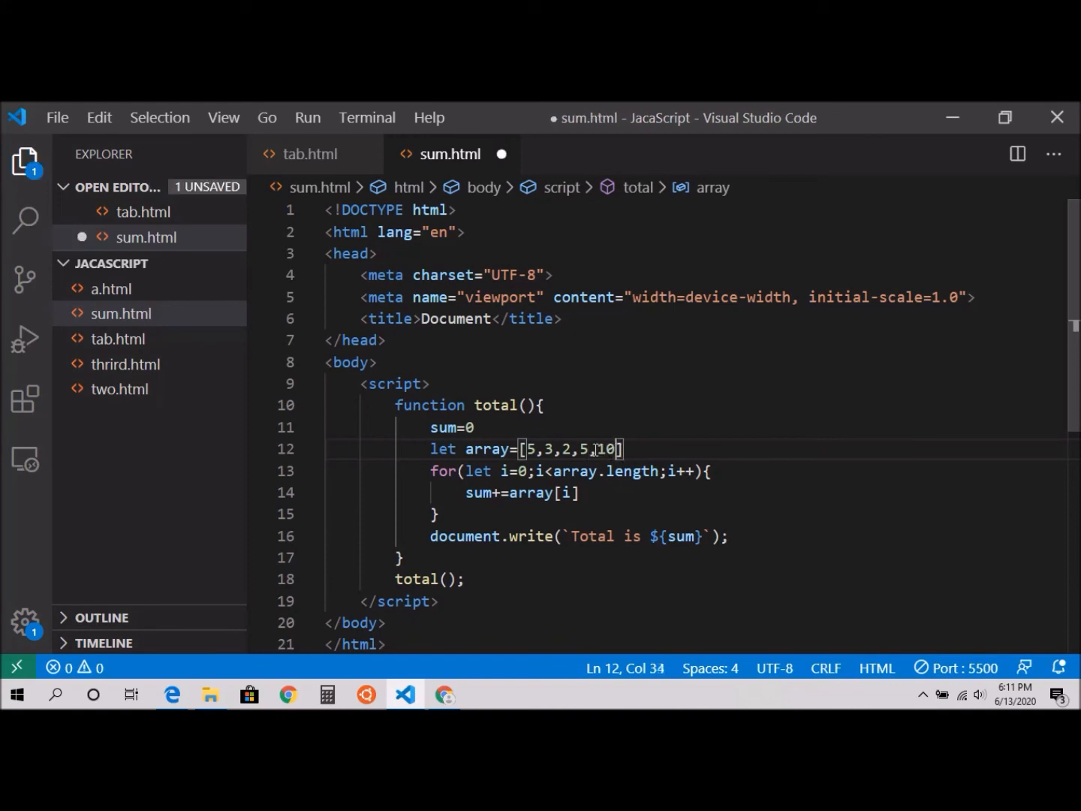
pyautogui.press('ctrl+s')
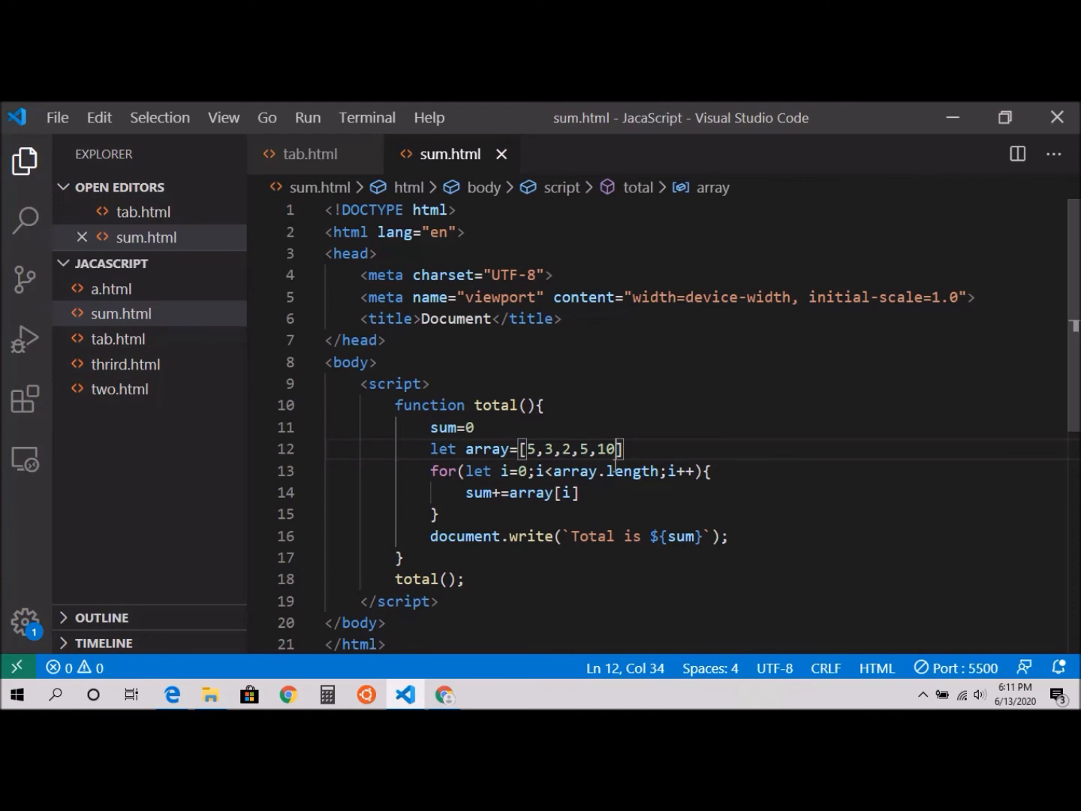
pyautogui.press('Backspace')
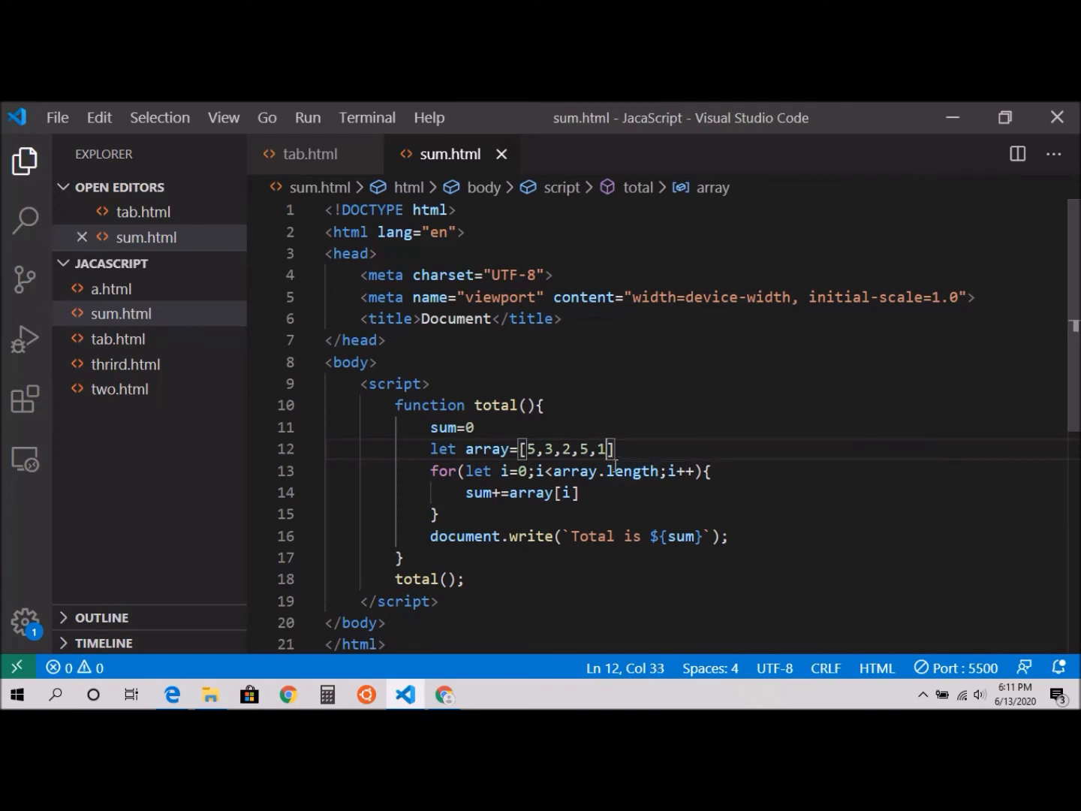